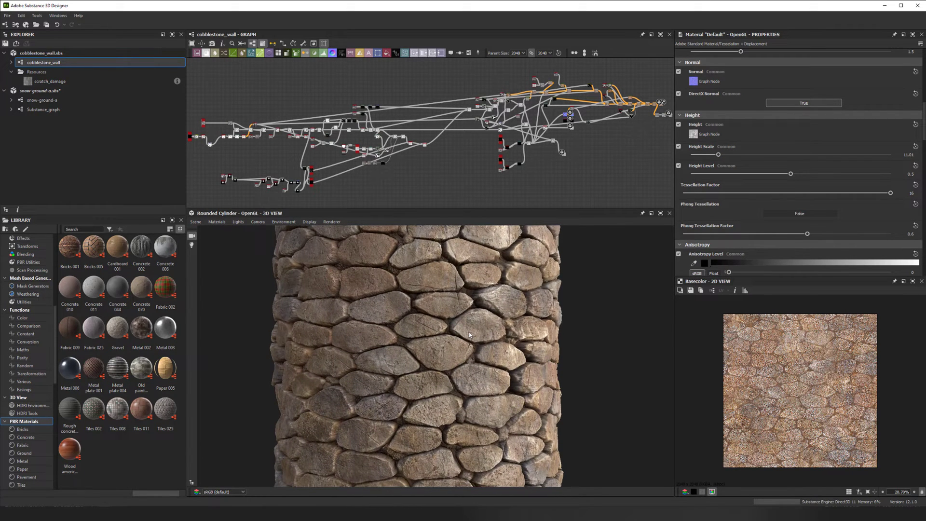
pyautogui.moveTo(496, 371)
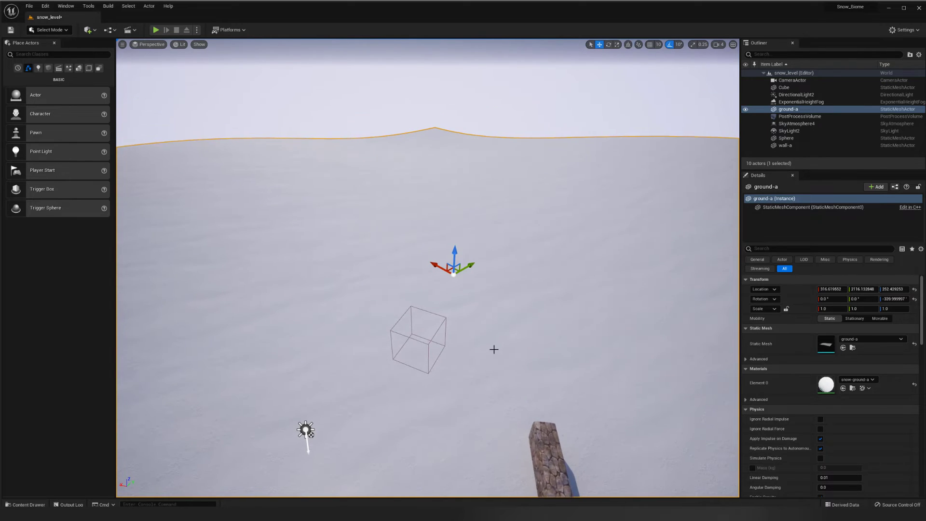
# Step: Close the UV Editor, orbit around the curved wall pCube1, and add cube pCube2 at its end
pyautogui.click(47, 29)
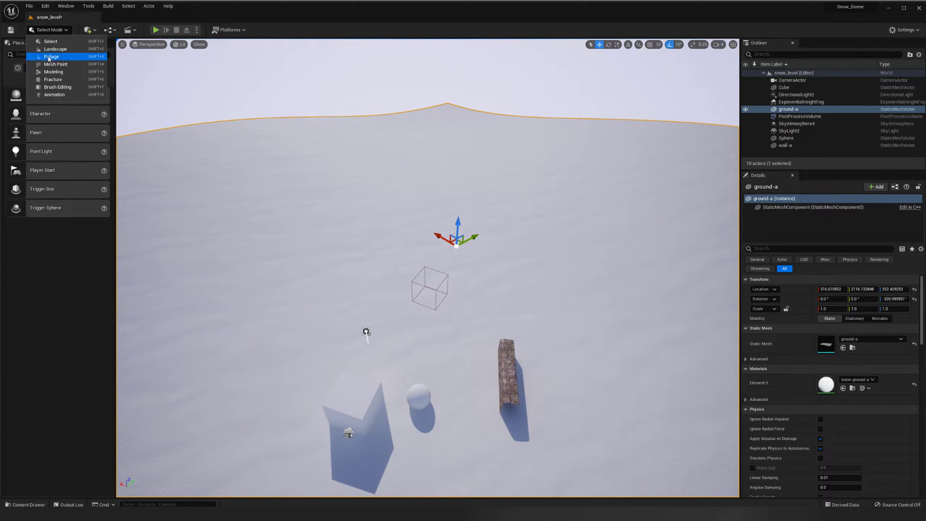
pyautogui.moveTo(55, 48)
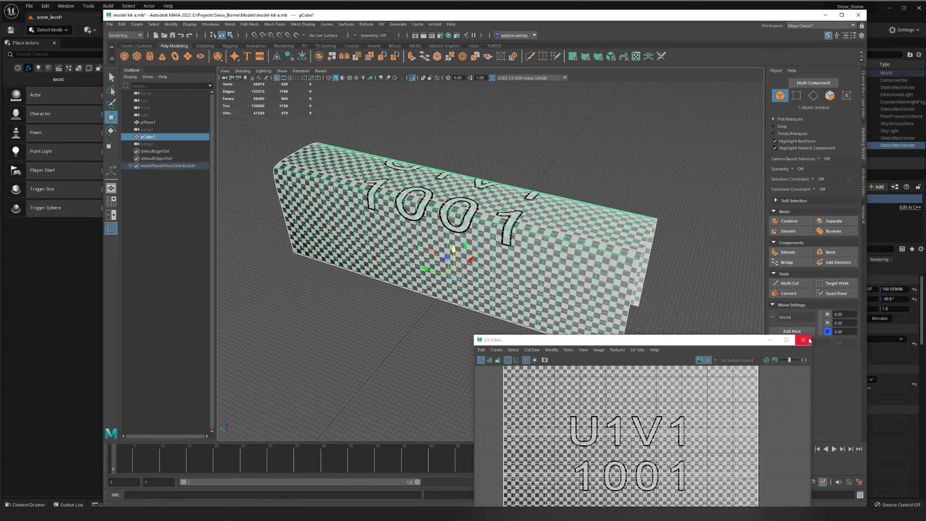
pyautogui.click(803, 339)
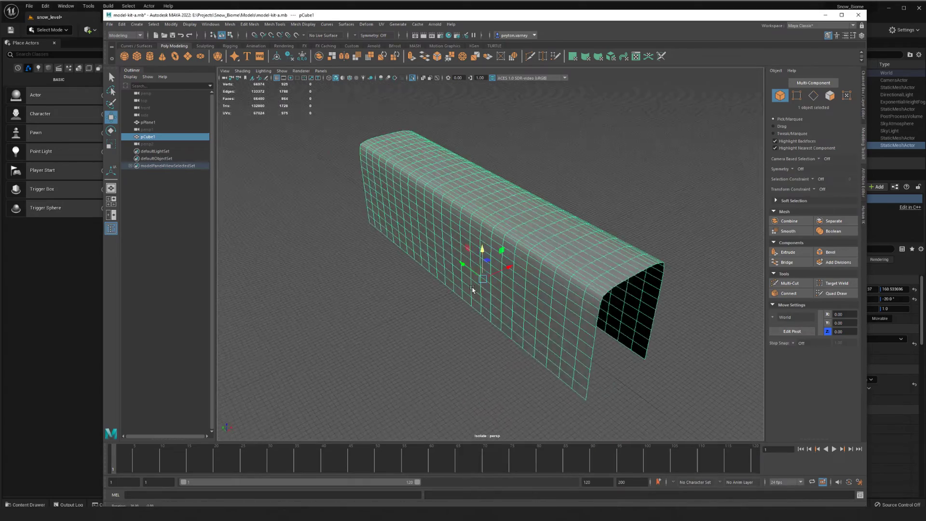
pyautogui.moveTo(472, 289); pyautogui.dragTo(547, 260)
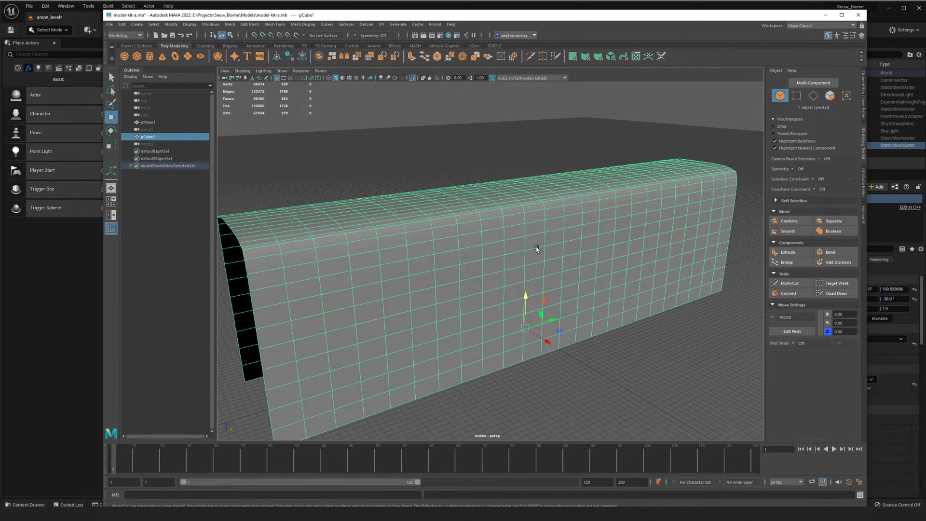
pyautogui.moveTo(536, 248); pyautogui.dragTo(570, 213)
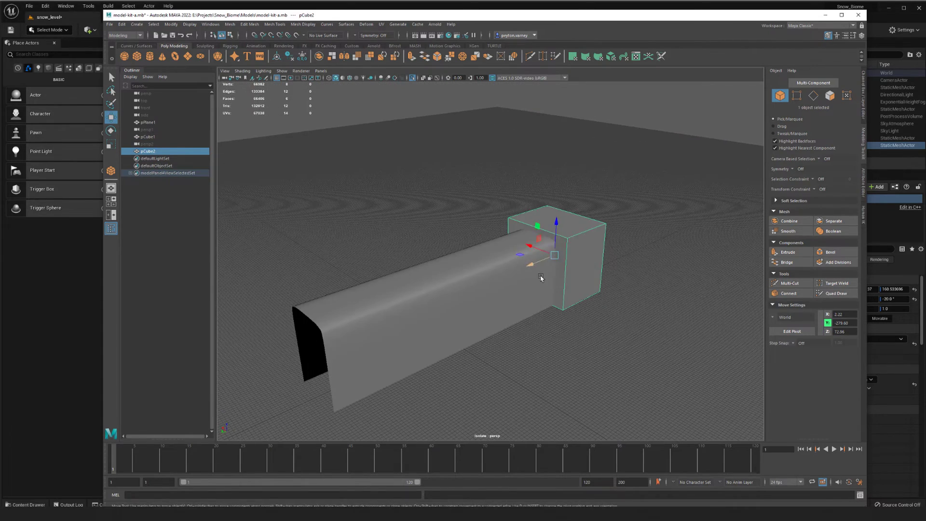
pyautogui.click(626, 236)
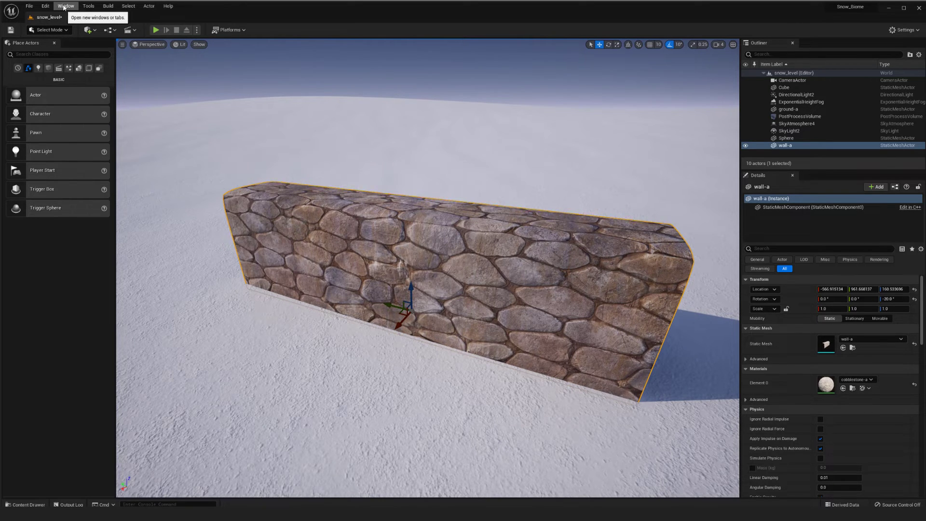
# Step: Search plugins for 'model' and confirm Modeling Tools Editor Mode is enabled
pyautogui.click(44, 5)
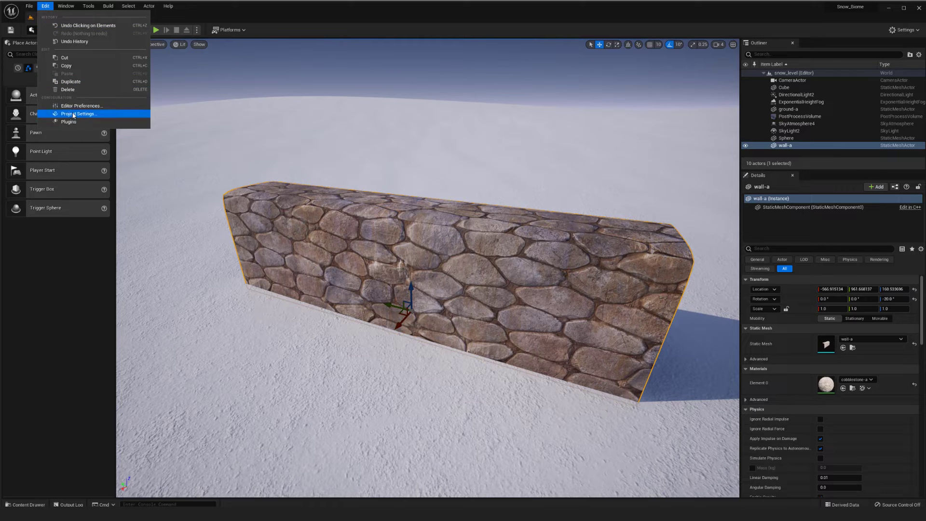
pyautogui.moveTo(68, 121)
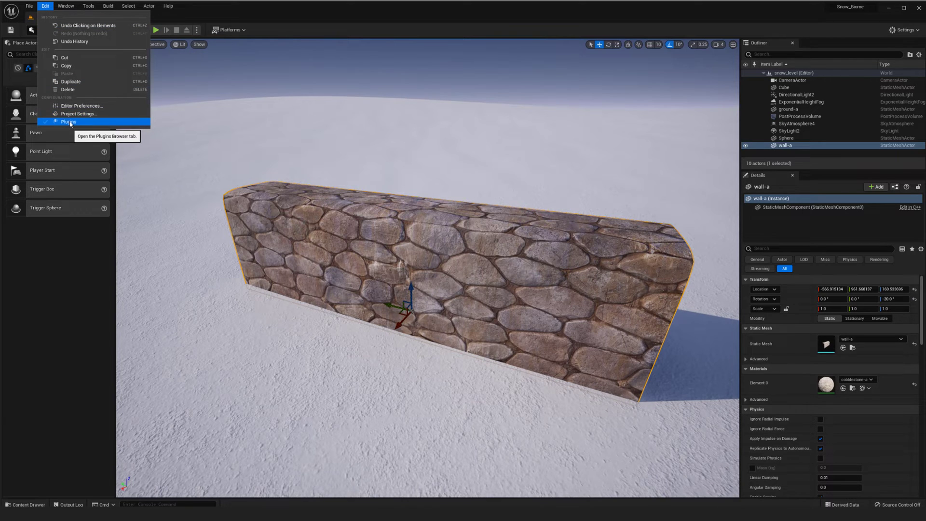
pyautogui.click(68, 122)
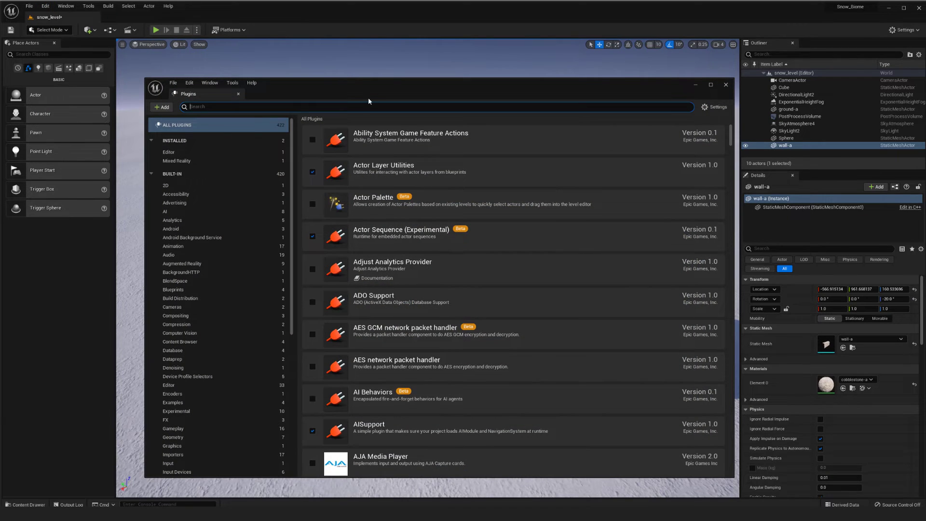
pyautogui.write('modeling')
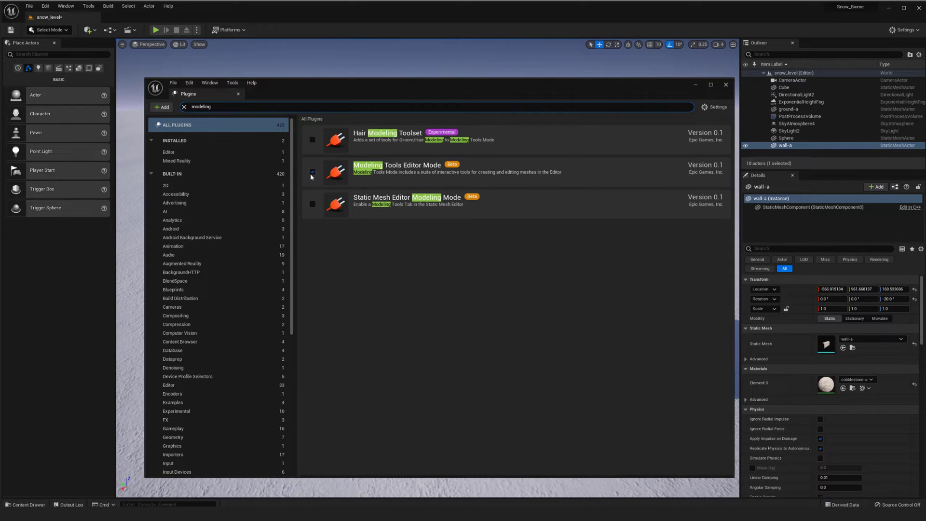
pyautogui.click(312, 172)
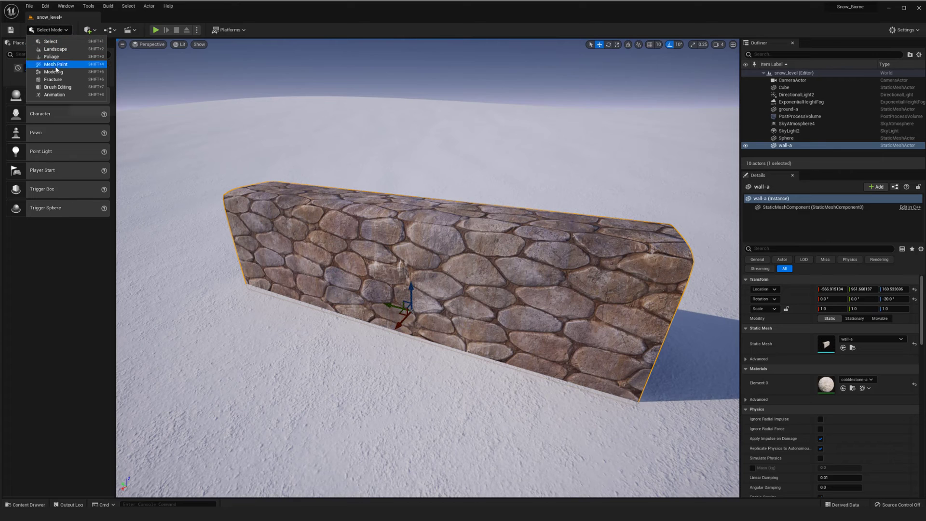
pyautogui.moveTo(51, 56)
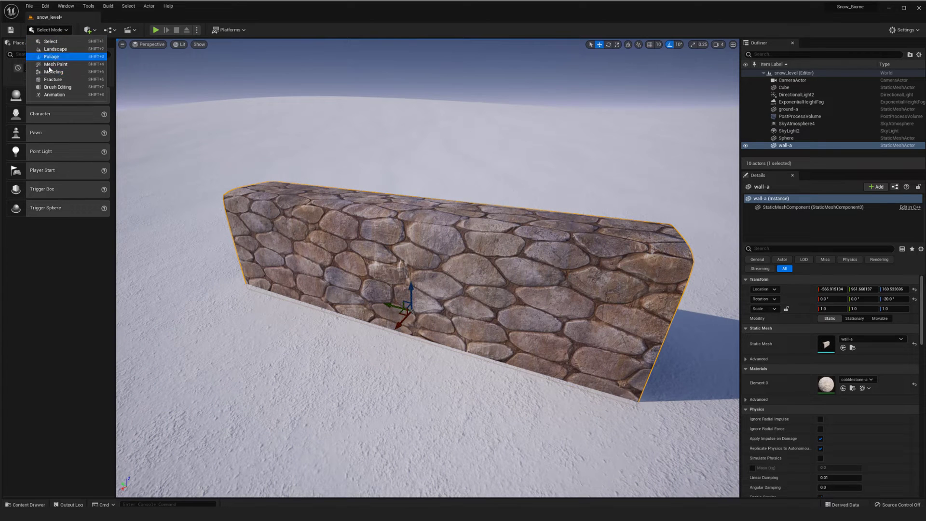
pyautogui.click(53, 72)
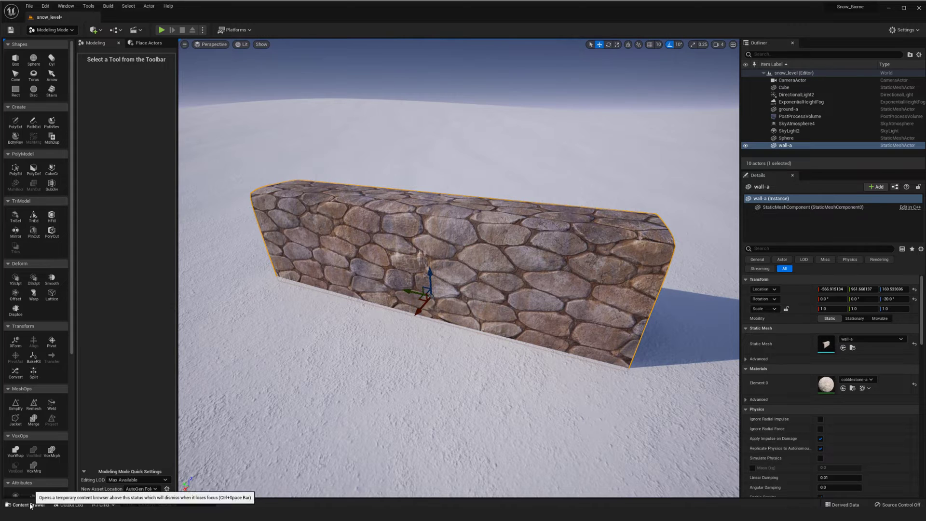
pyautogui.click(52, 29)
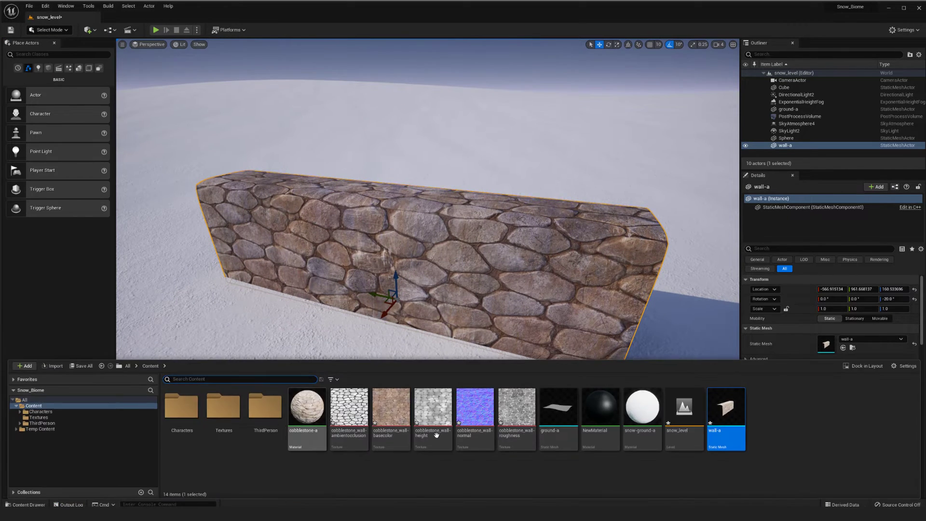
pyautogui.doubleClick(306, 407)
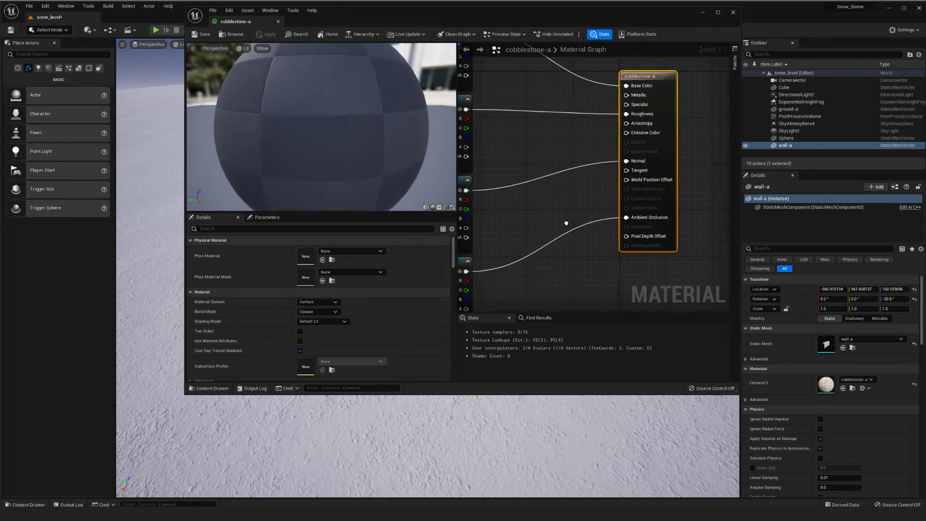
pyautogui.scroll(-3)
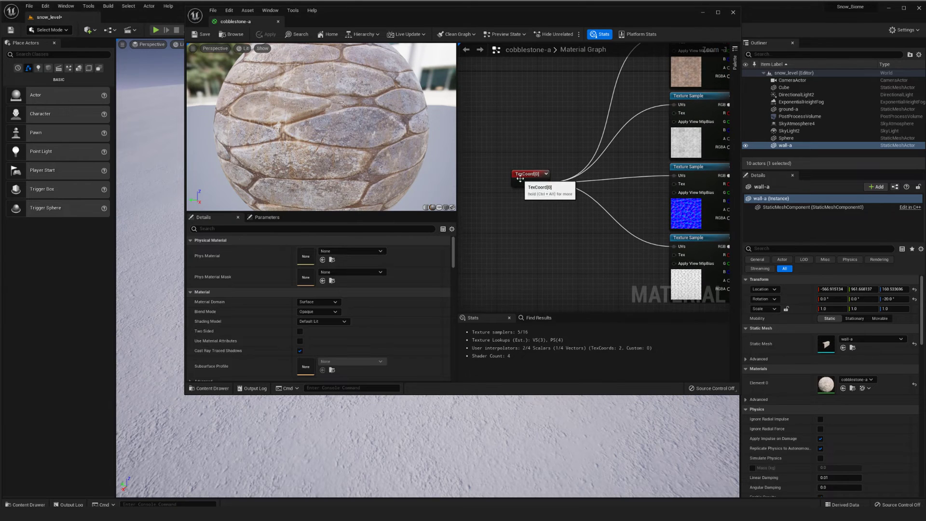
pyautogui.click(529, 173)
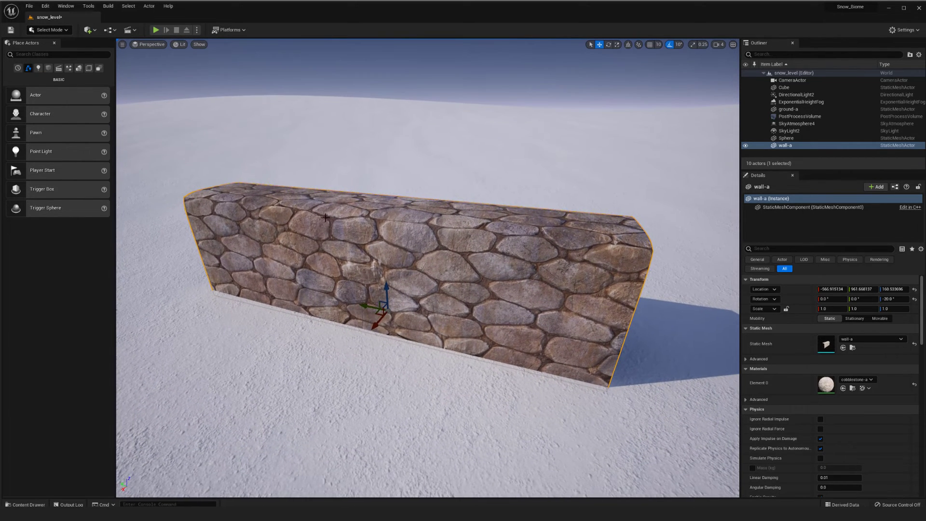
# Step: Switch Unreal into Modeling mode and start the Displace tool on the wall mesh
pyautogui.click(47, 29)
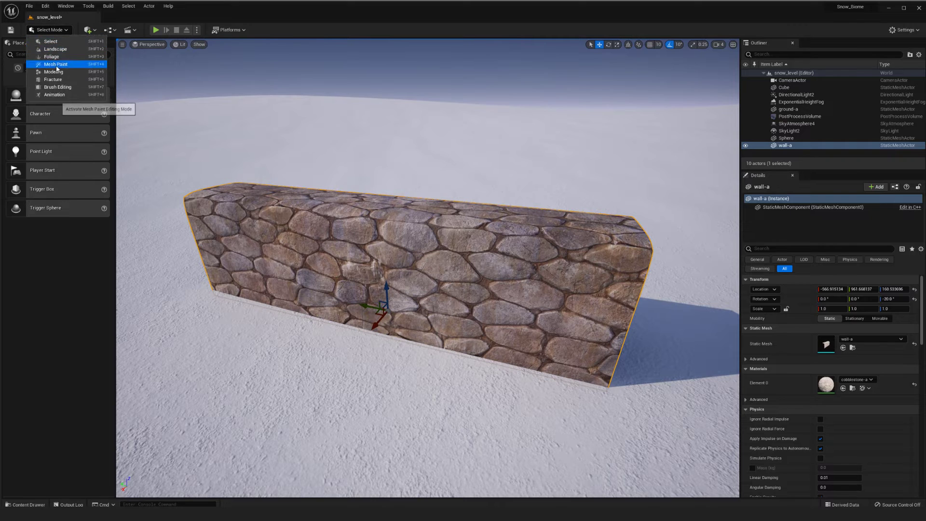
pyautogui.click(54, 71)
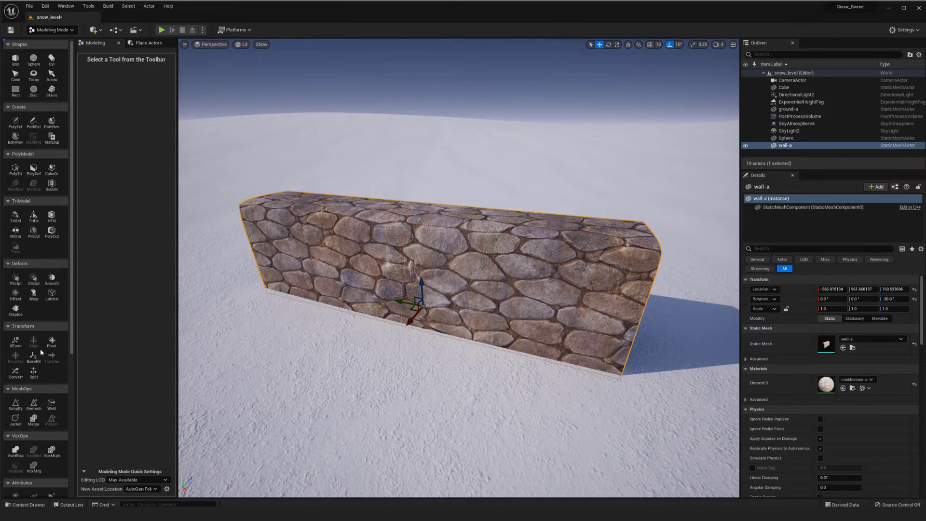
pyautogui.moveTo(14, 306)
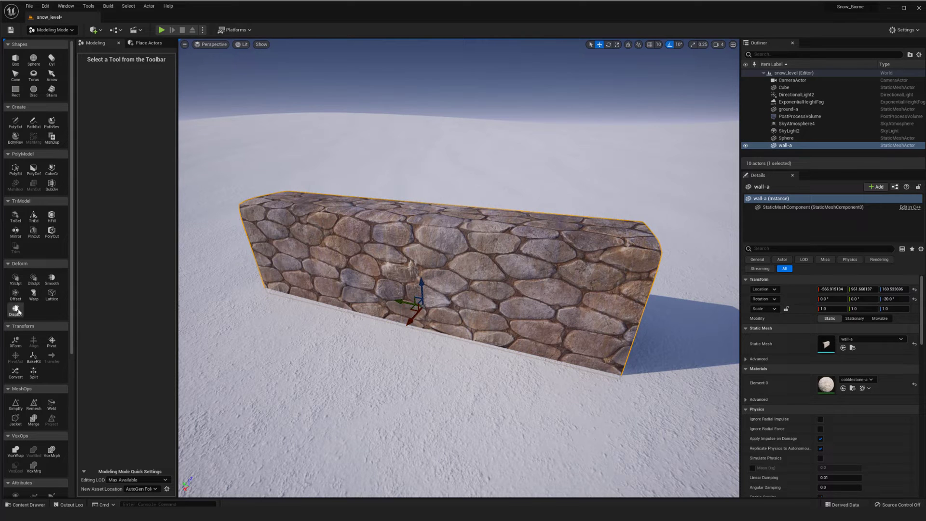
pyautogui.click(15, 309)
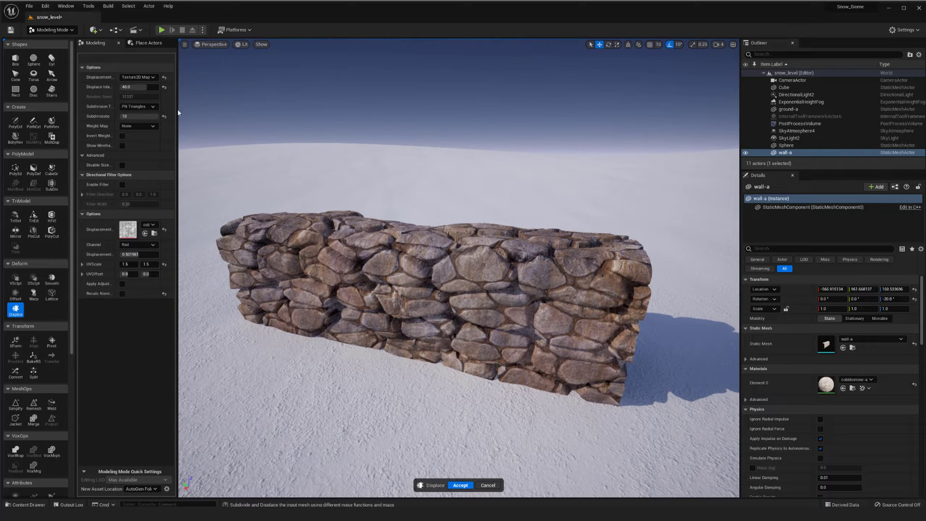
# Step: Try Perlin Noise as the displacement type, then switch to a texture-map displacement type
pyautogui.click(138, 76)
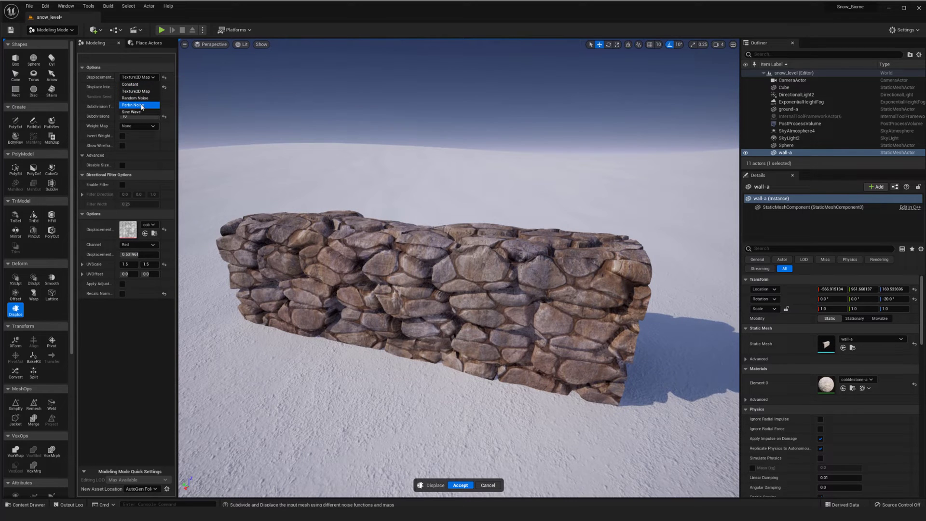
pyautogui.click(135, 105)
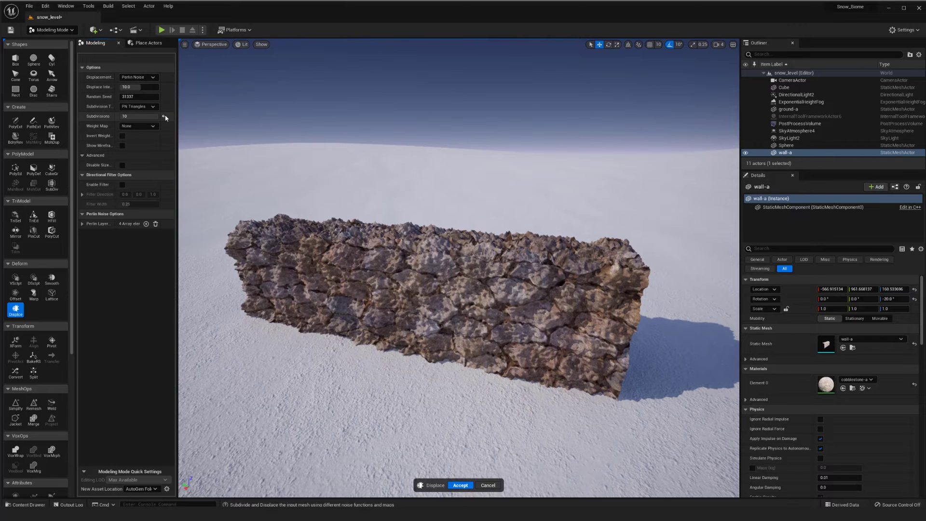
pyautogui.click(138, 76)
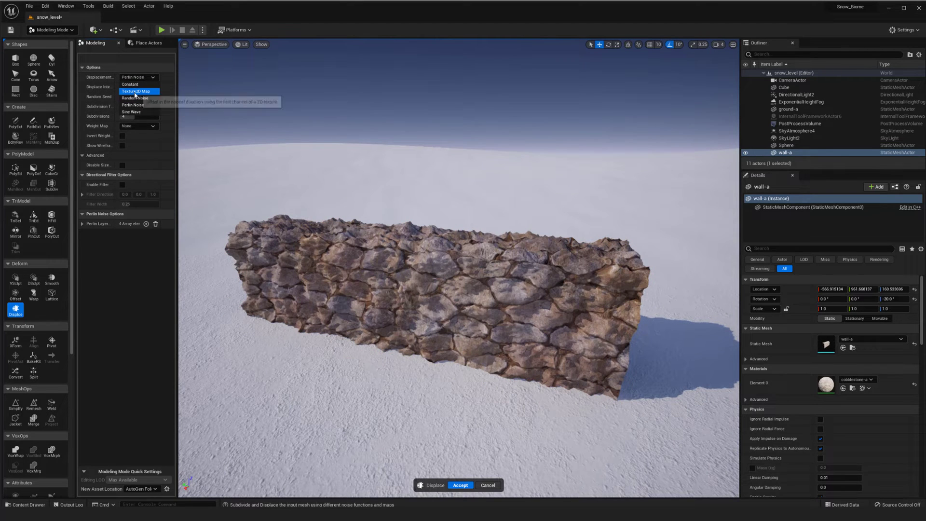
pyautogui.click(136, 91)
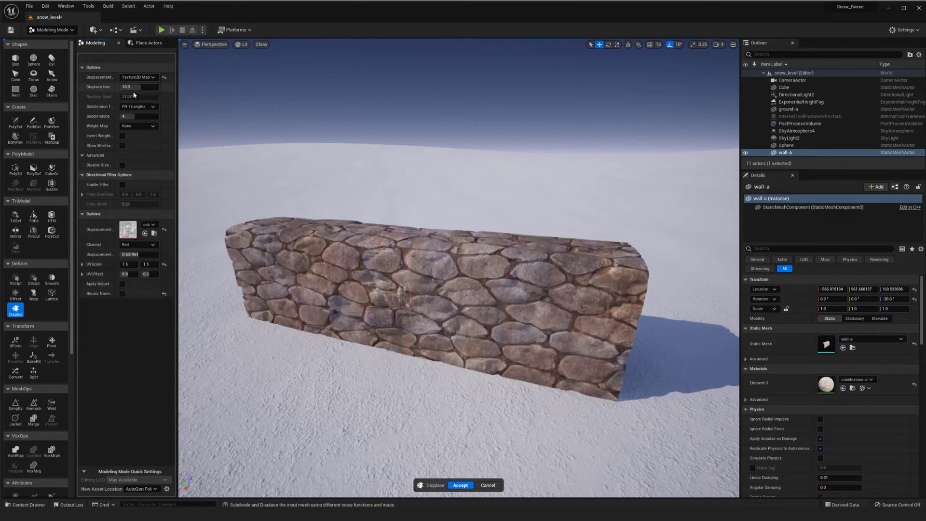
pyautogui.moveTo(103, 77)
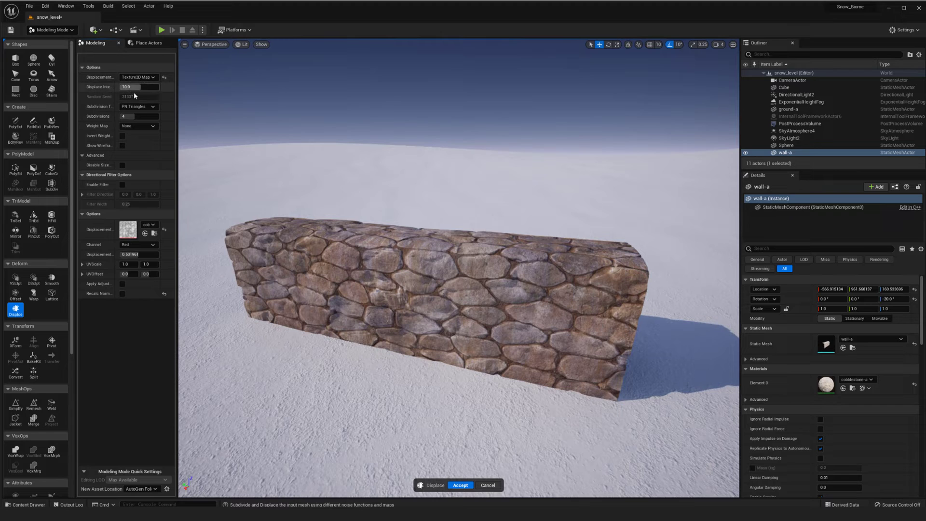
pyautogui.moveTo(128, 229)
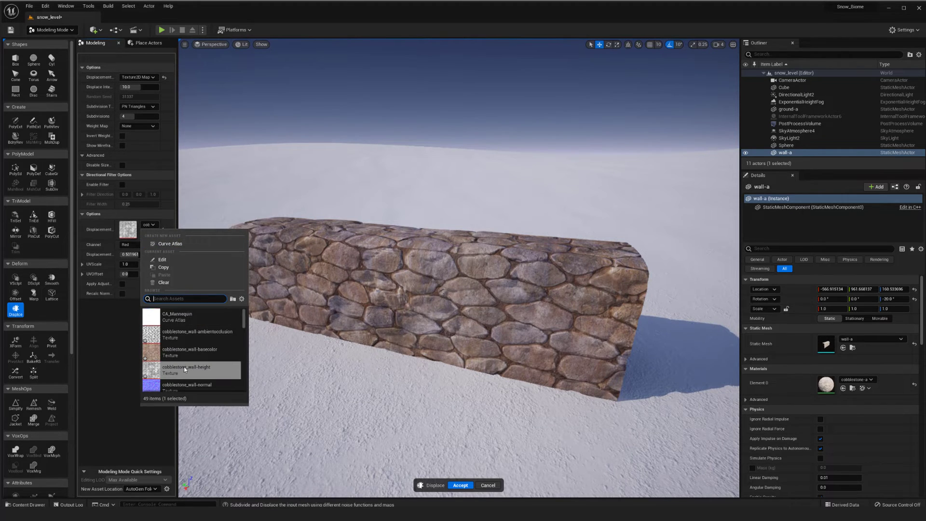
pyautogui.moveTo(186, 369)
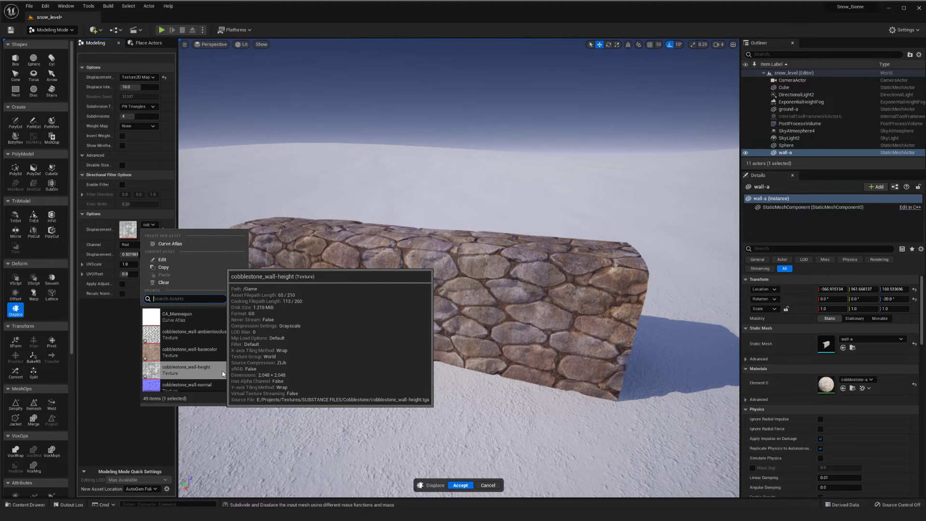
# Step: Use cobblestone_wall-height as the displacement map with UV scale 1.5 by 1.5
pyautogui.click(185, 369)
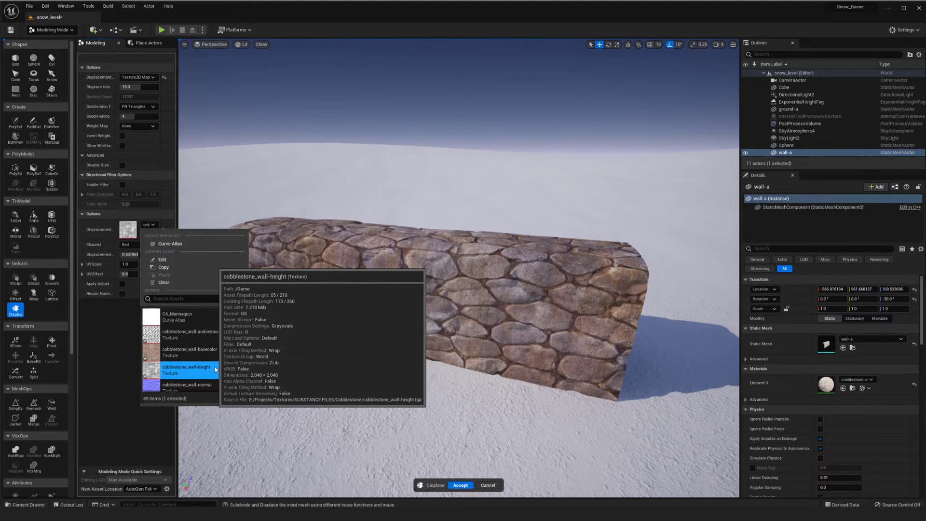
pyautogui.click(185, 368)
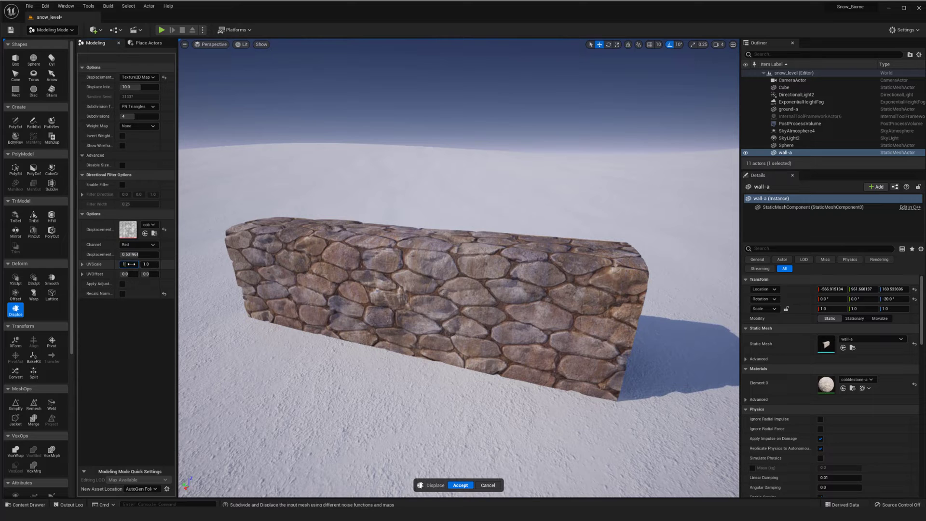
pyautogui.write('1.5')
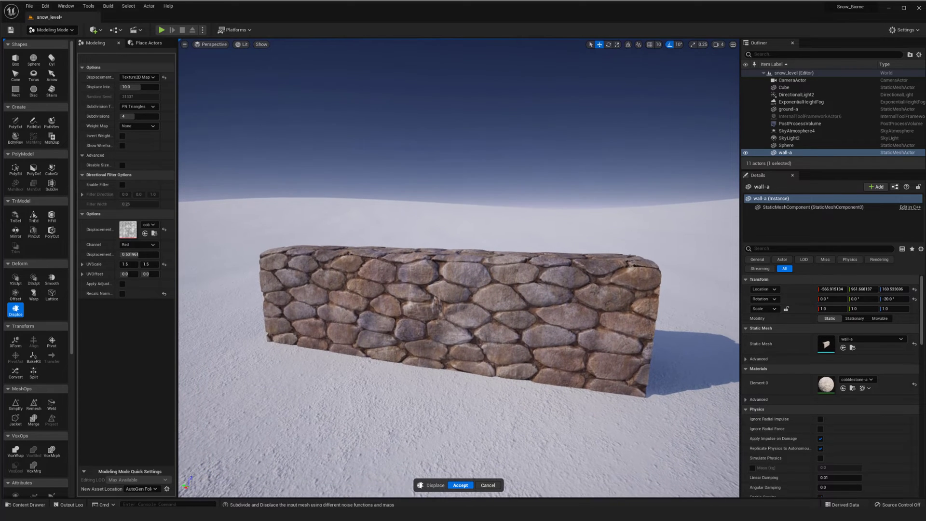
# Step: Raise Displace Intensity through intermediate values to 40.0, with Subdivisions at 10
pyautogui.click(122, 294)
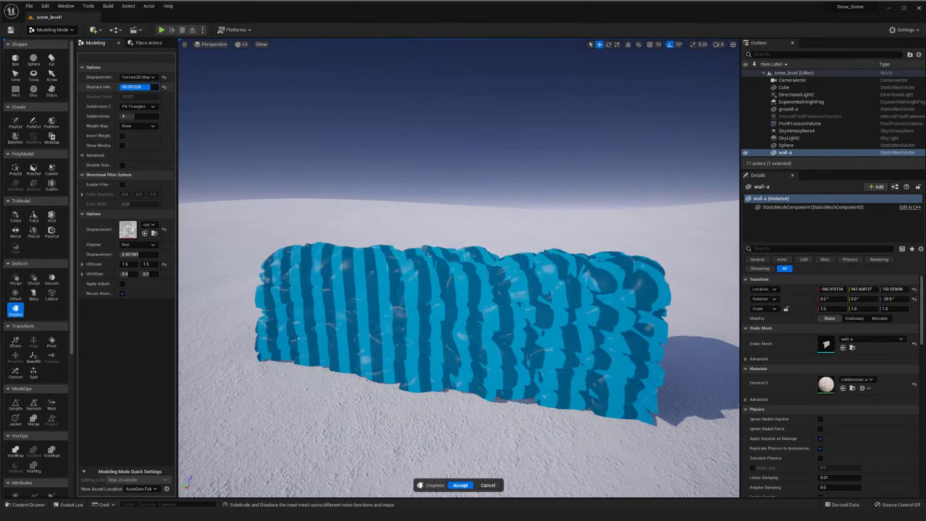
pyautogui.write('20.678055')
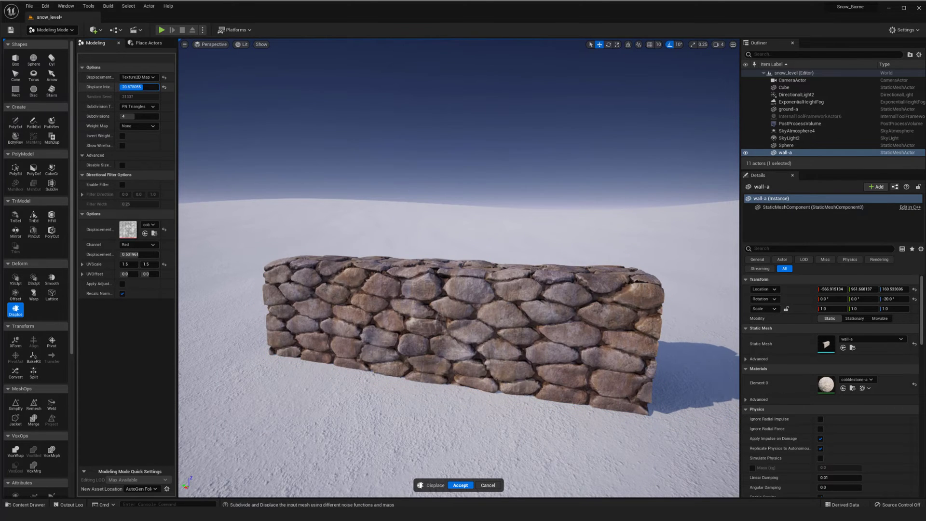
pyautogui.write('27.796745')
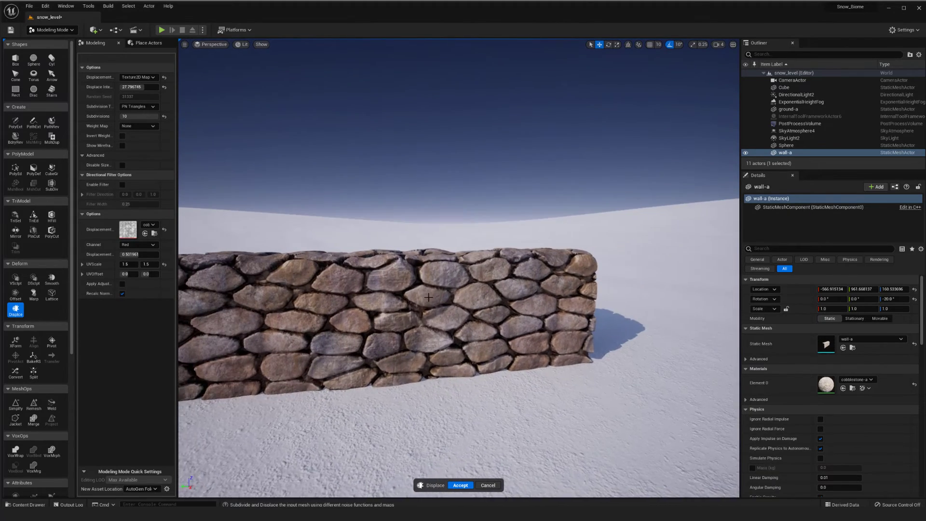
pyautogui.moveTo(103, 292)
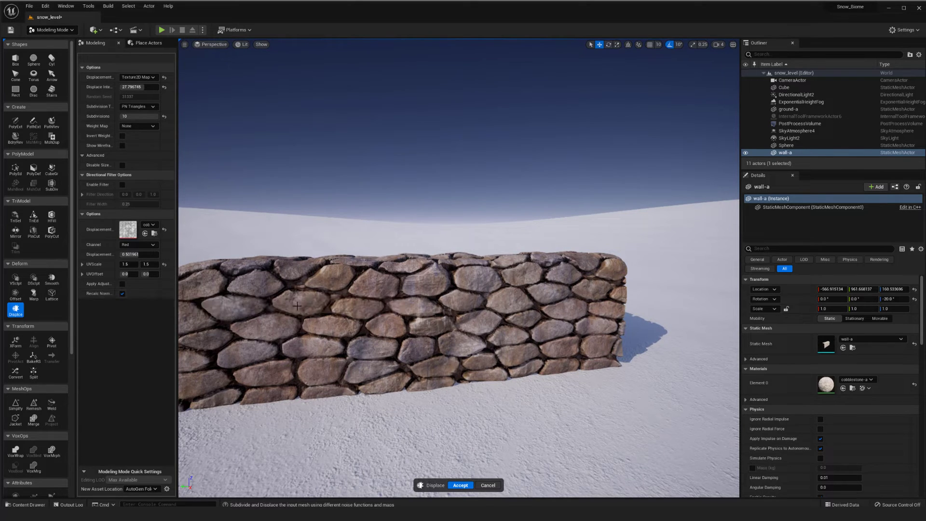
pyautogui.click(122, 292)
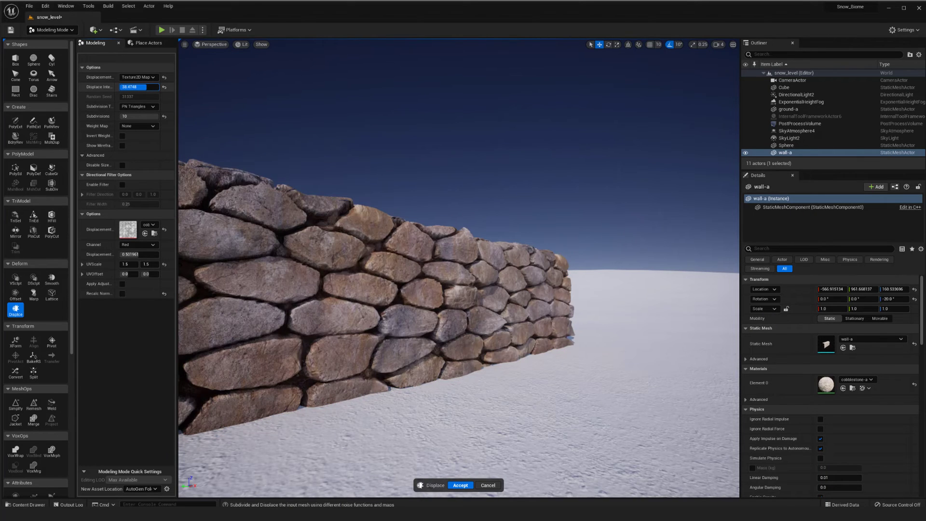
pyautogui.moveTo(139, 86); pyautogui.dragTo(160, 87)
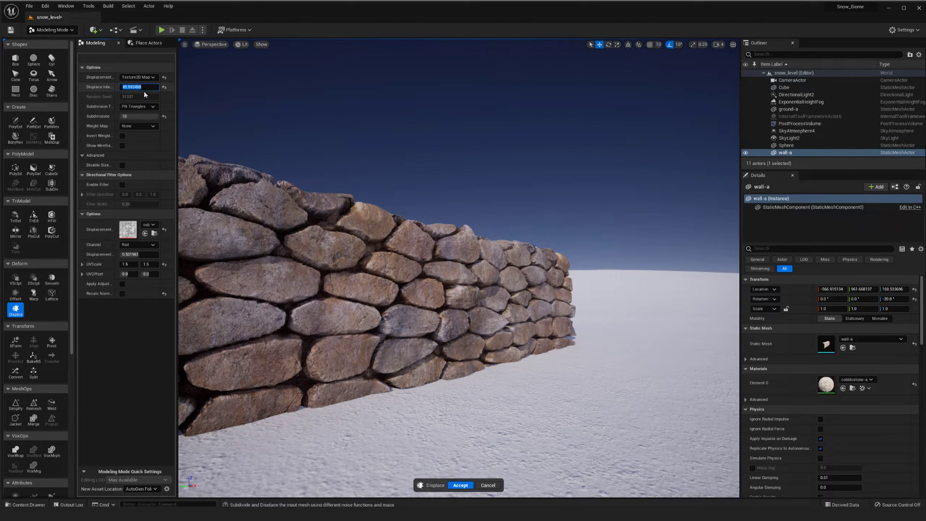
pyautogui.write('40.0')
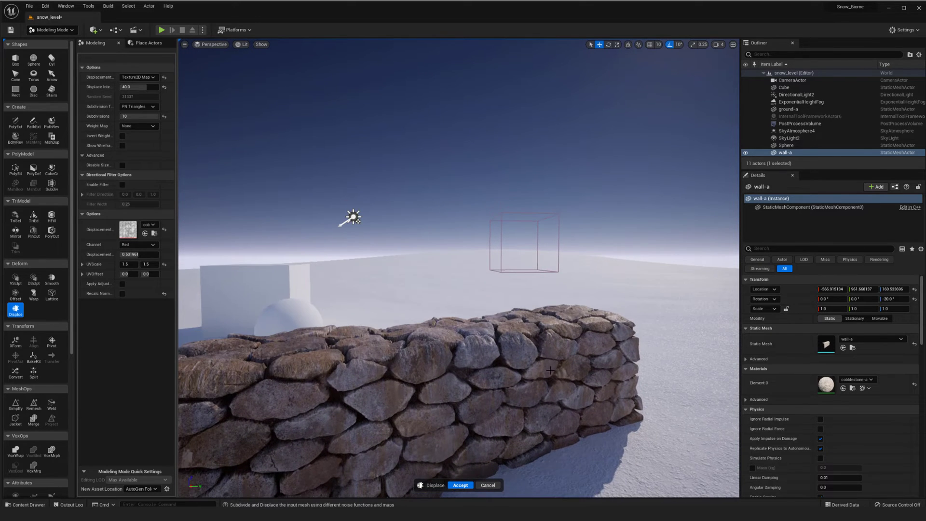
pyautogui.moveTo(571, 325)
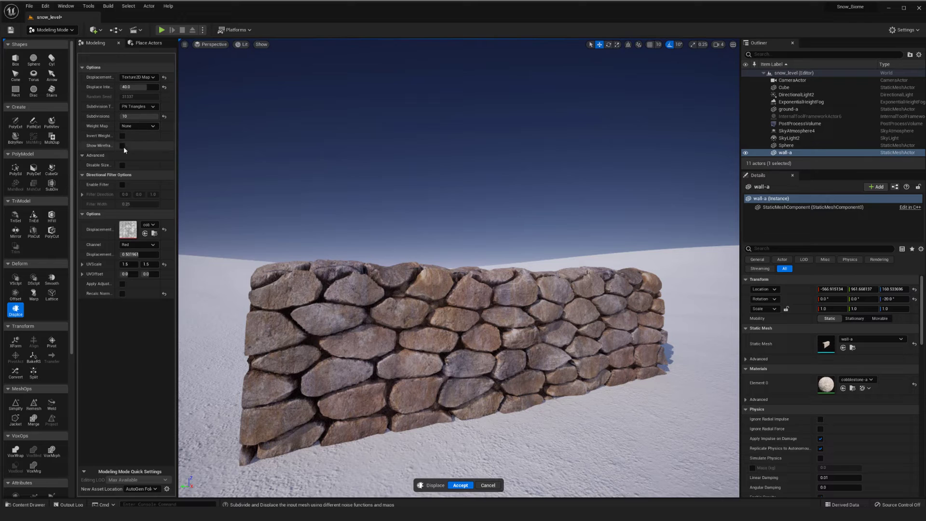
pyautogui.moveTo(99, 292)
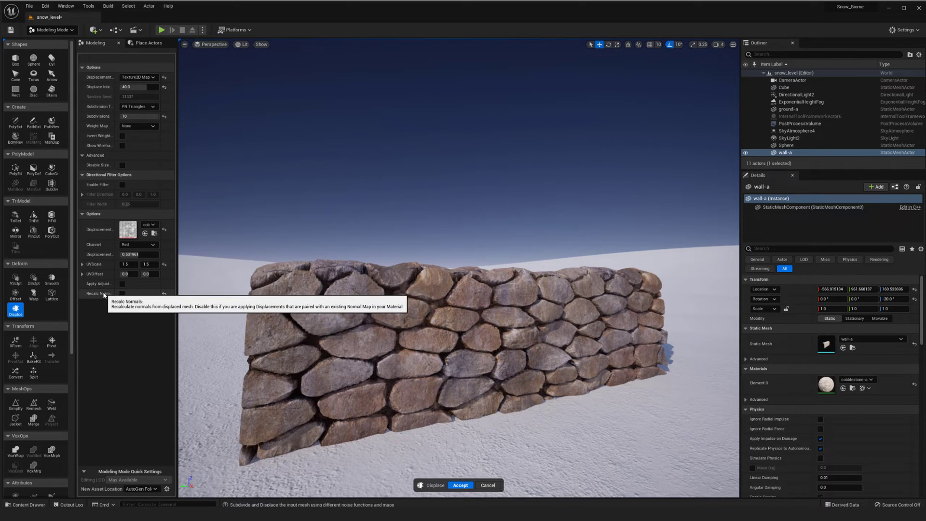
pyautogui.moveTo(102, 265)
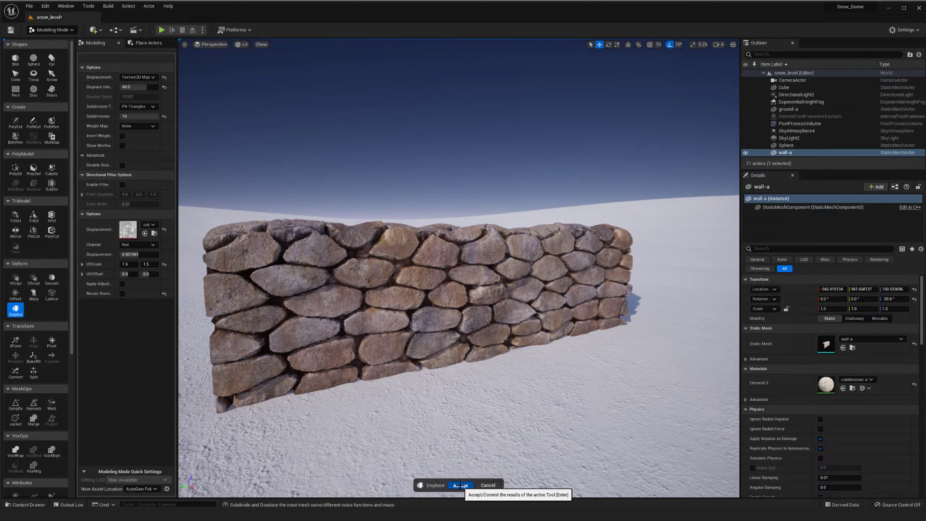
# Step: Accept the wall displacement, then select and inspect the ground-a snow and wall-a meshes
pyautogui.click(460, 485)
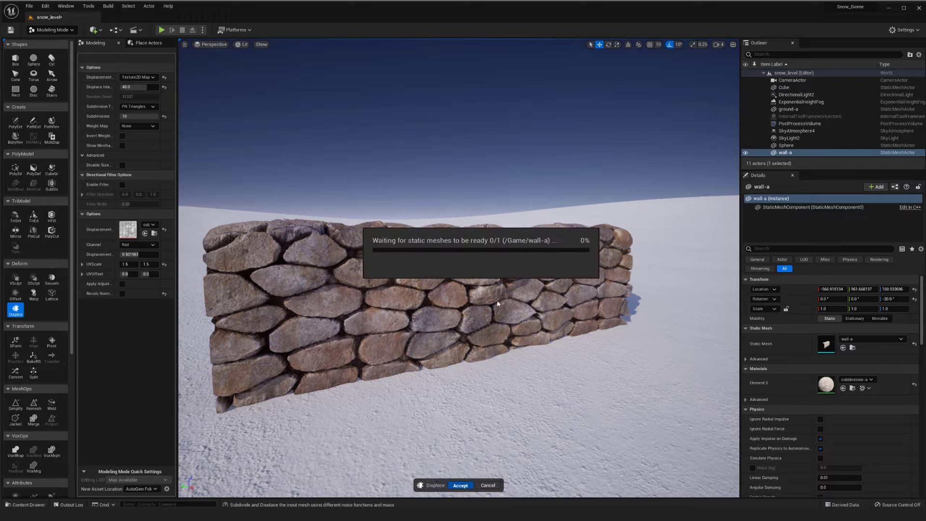
pyautogui.click(460, 485)
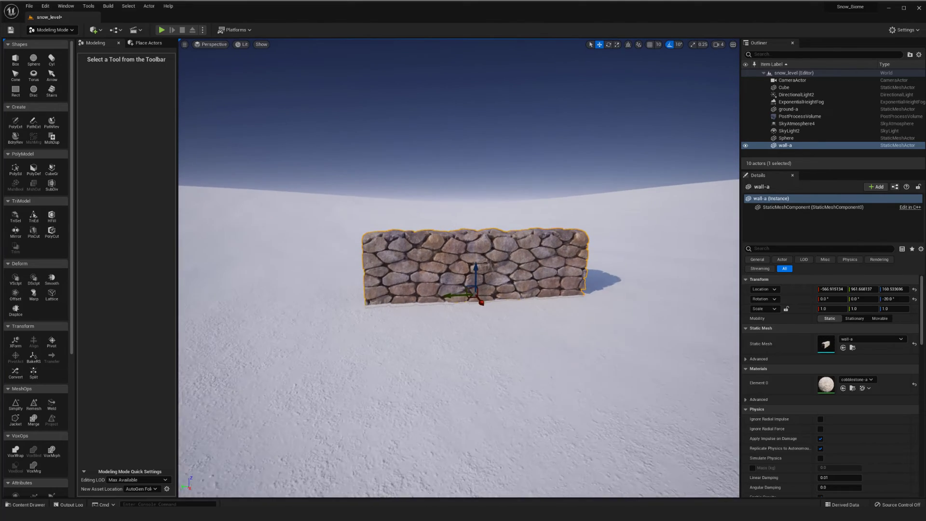
pyautogui.click(788, 108)
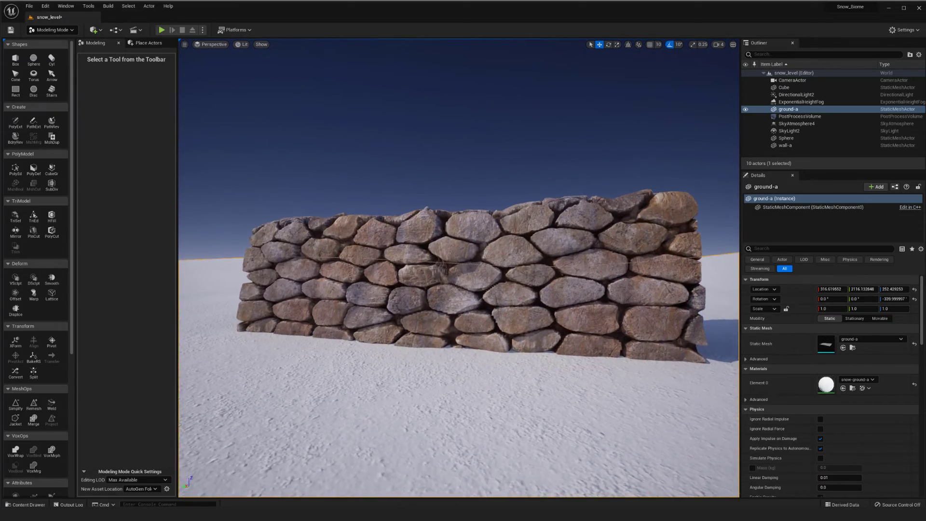
pyautogui.click(786, 145)
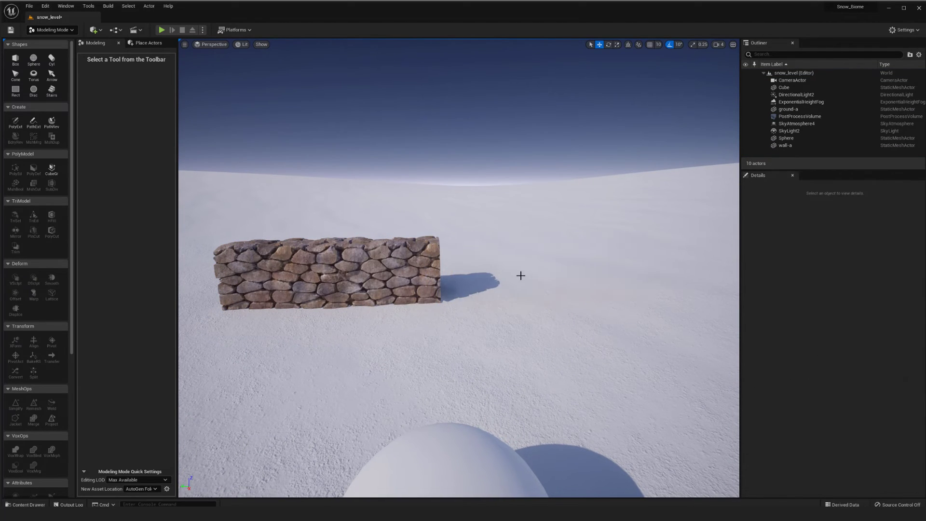
pyautogui.click(328, 265)
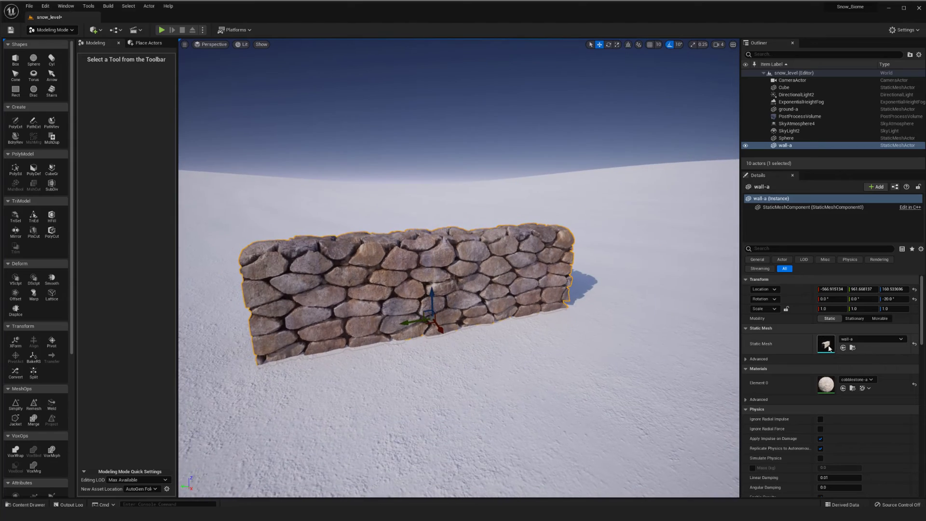
pyautogui.doubleClick(826, 343)
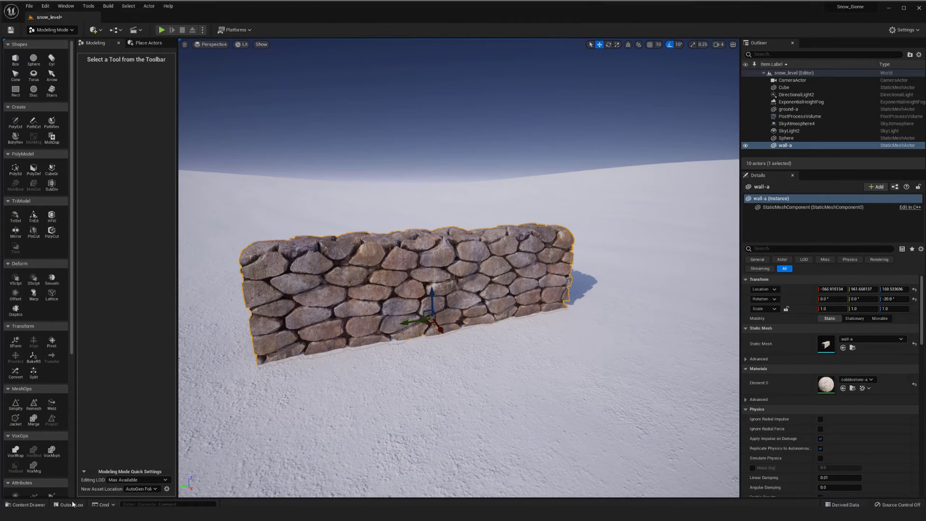
pyautogui.click(25, 507)
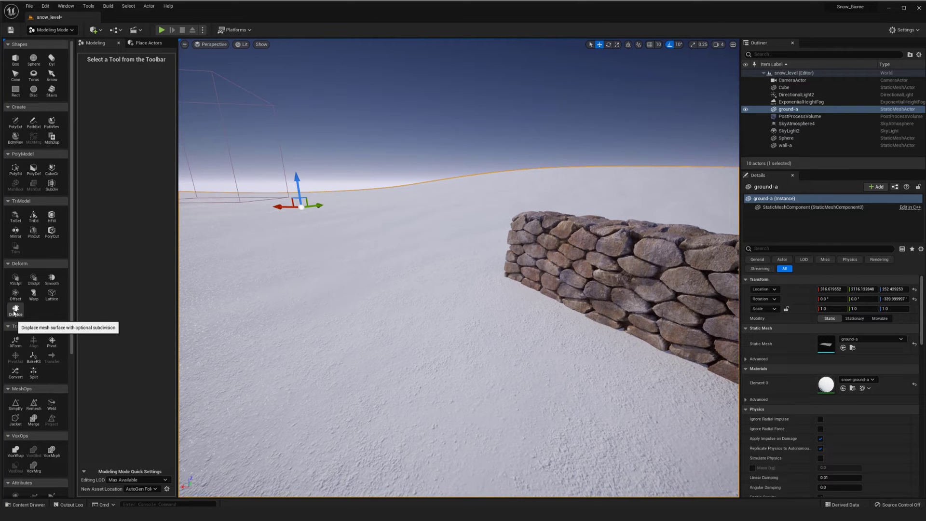
pyautogui.moveTo(46, 144)
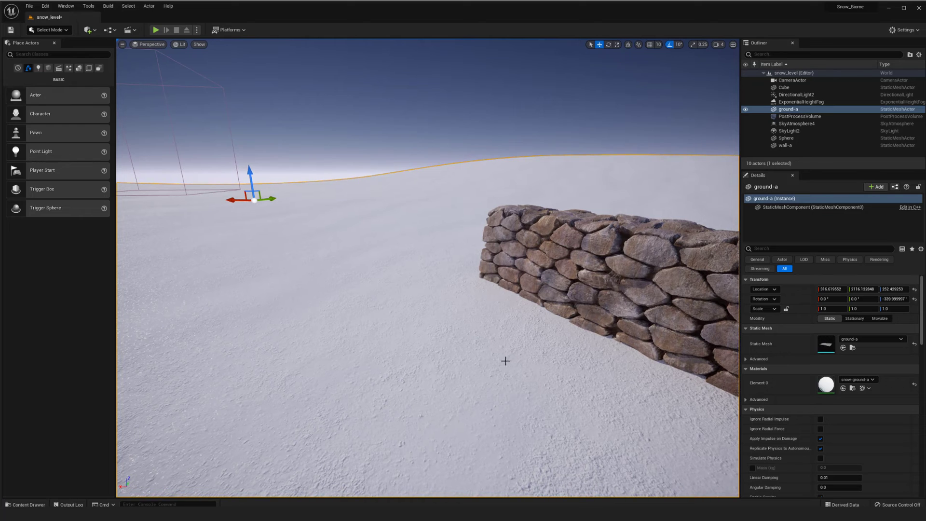
# Step: Glance at the snow-ground-a material graph, then bring up the editor modes dropdown
pyautogui.doubleClick(826, 385)
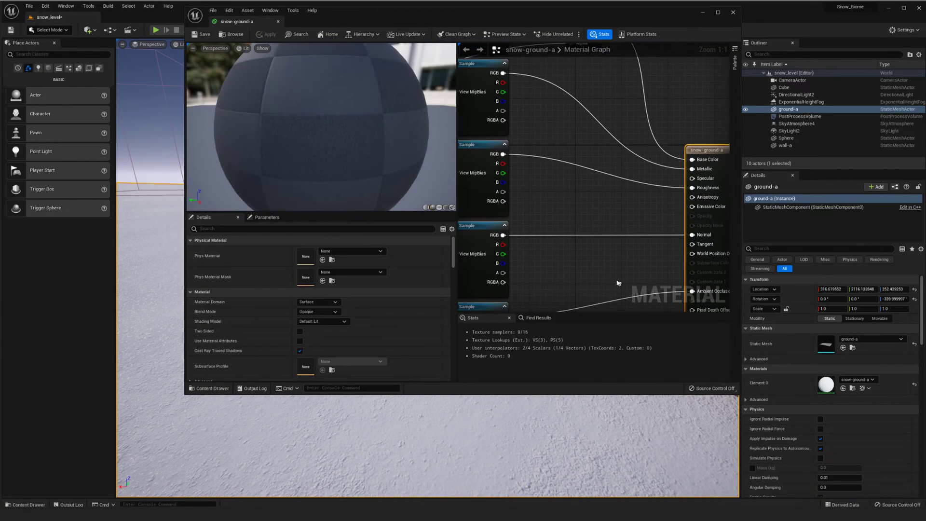
pyautogui.click(605, 204)
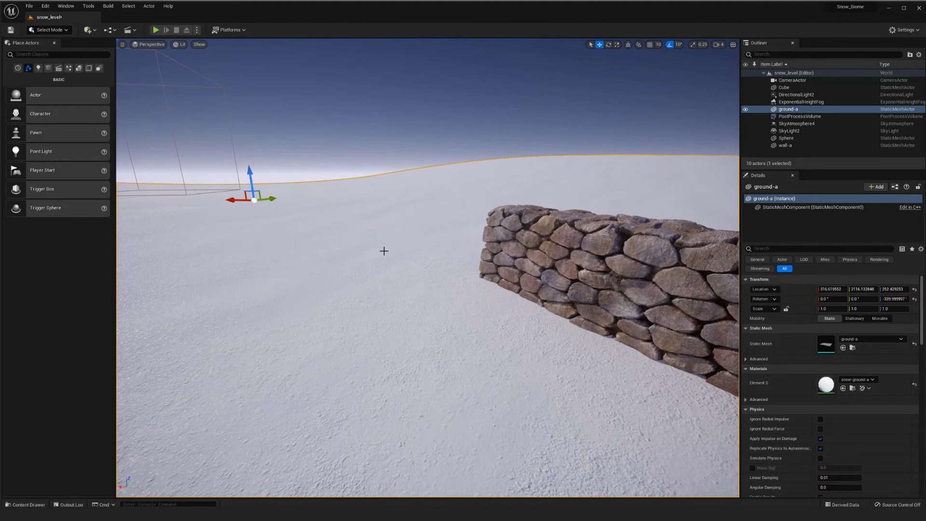
pyautogui.click(48, 29)
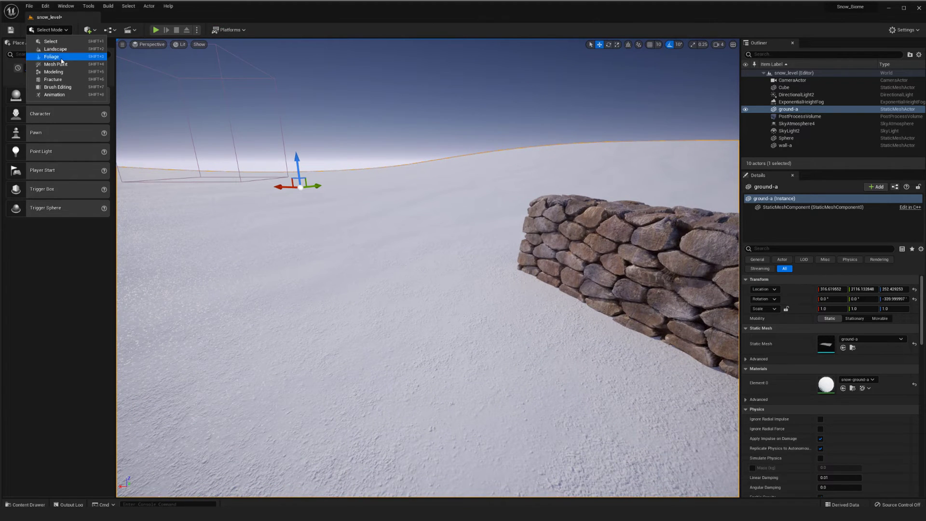
# Step: Displace ground-a in Modeling mode using the snow texture at UV scale 10.0
pyautogui.click(53, 71)
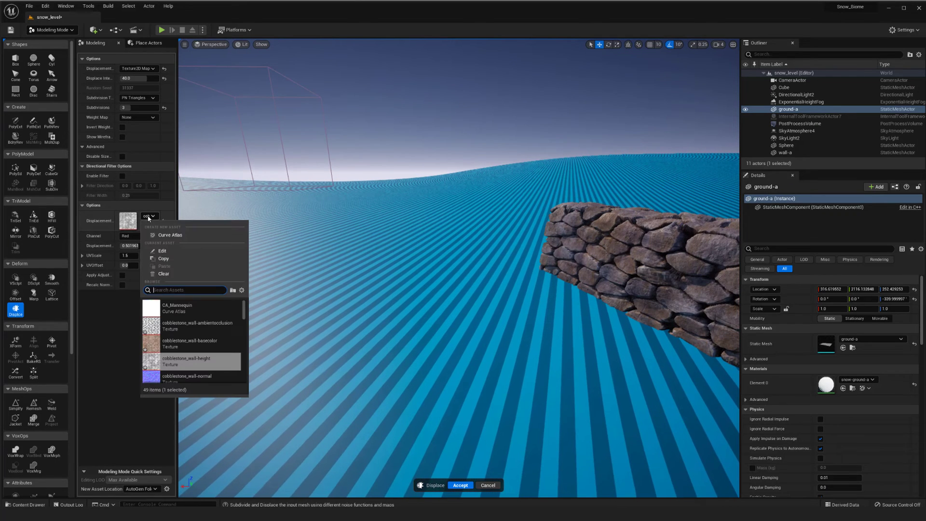
pyautogui.write('snow')
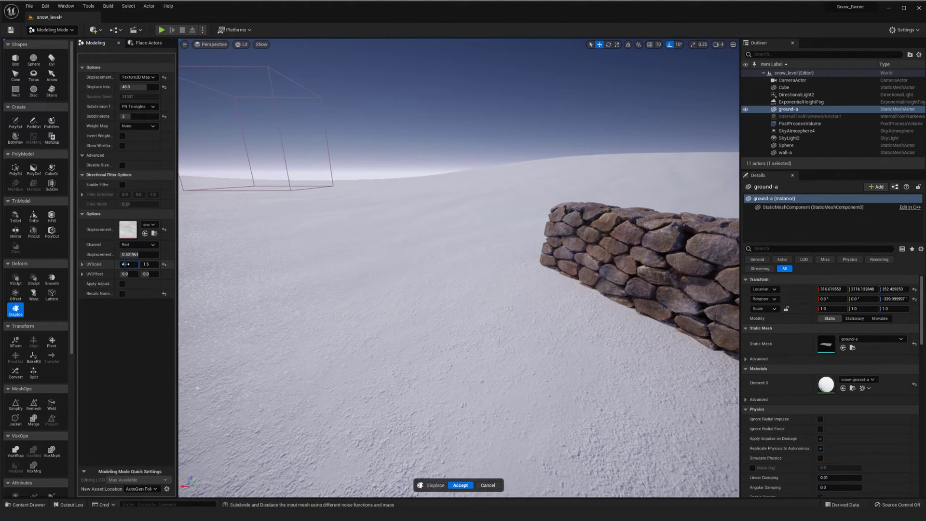
pyautogui.write('10.0')
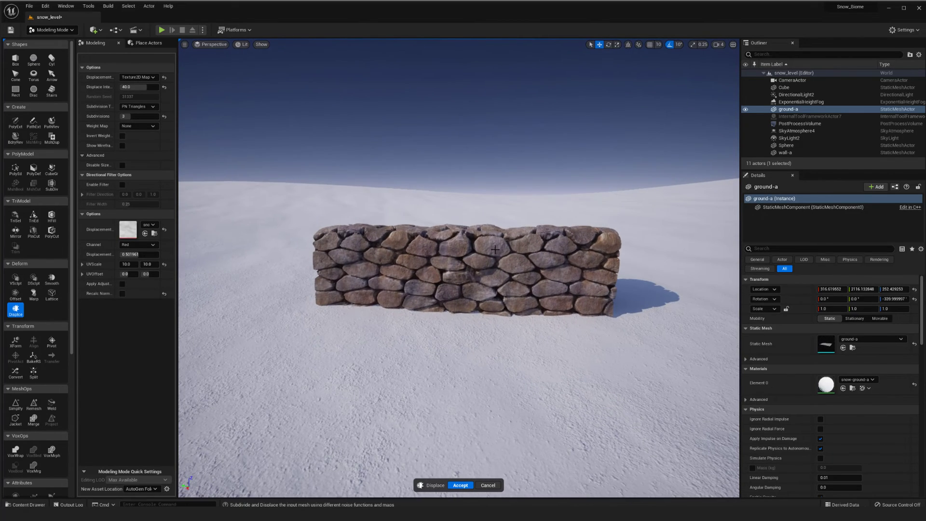
pyautogui.moveTo(431, 322)
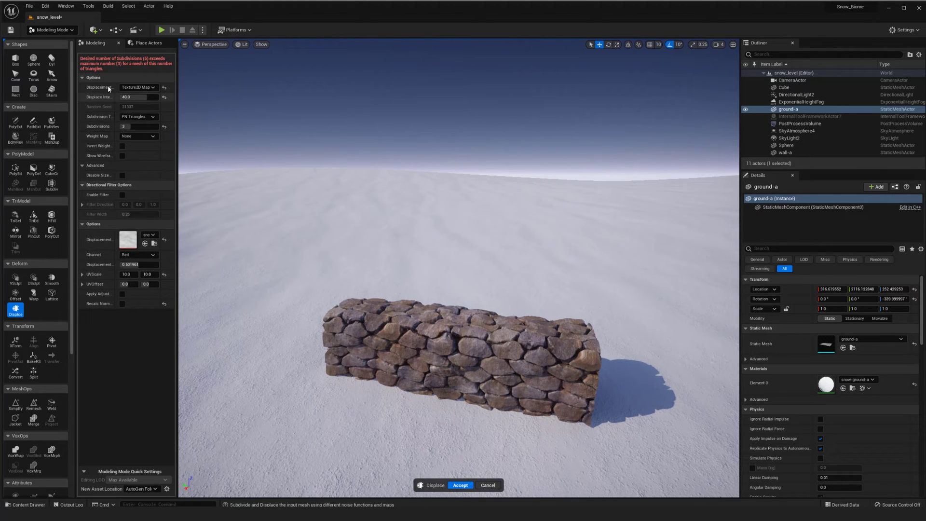
pyautogui.moveTo(119, 194)
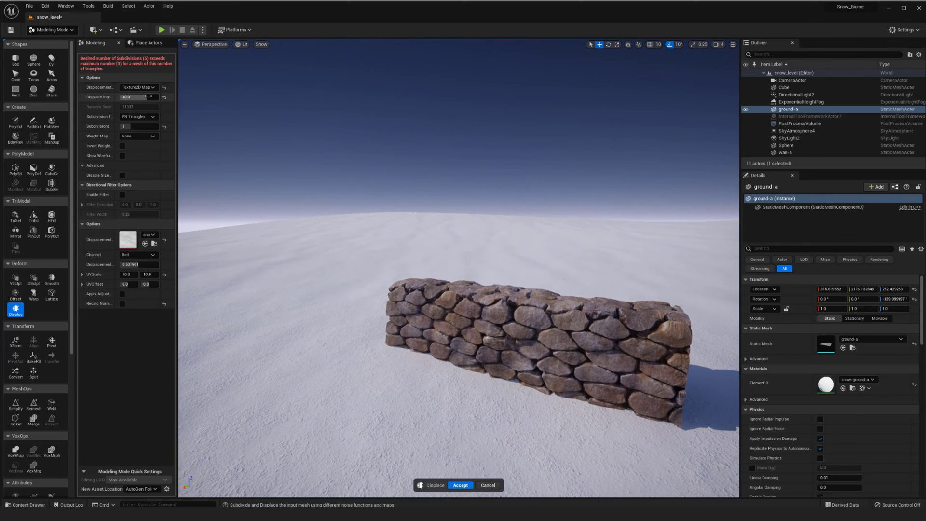
# Step: Try displace intensities 500 and 100, settle on 200, and enable Recalc Normals
pyautogui.click(135, 97)
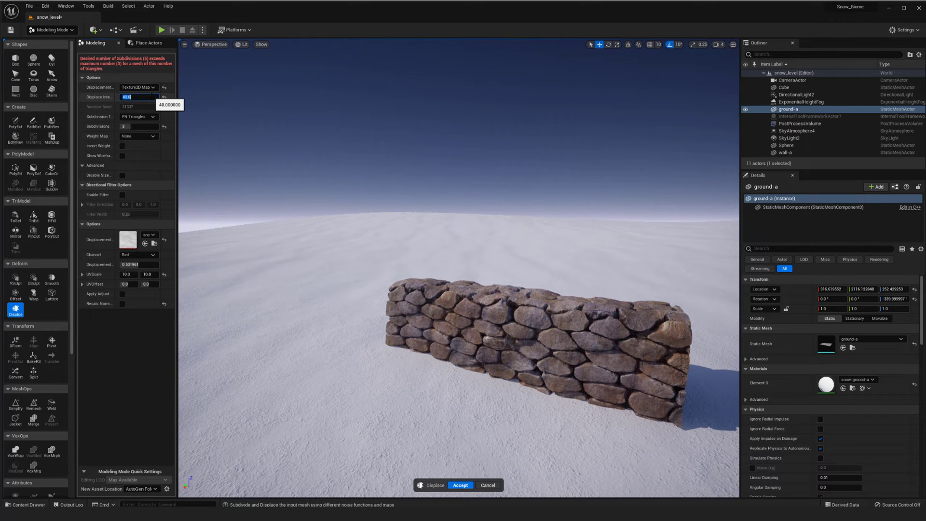
pyautogui.write('500')
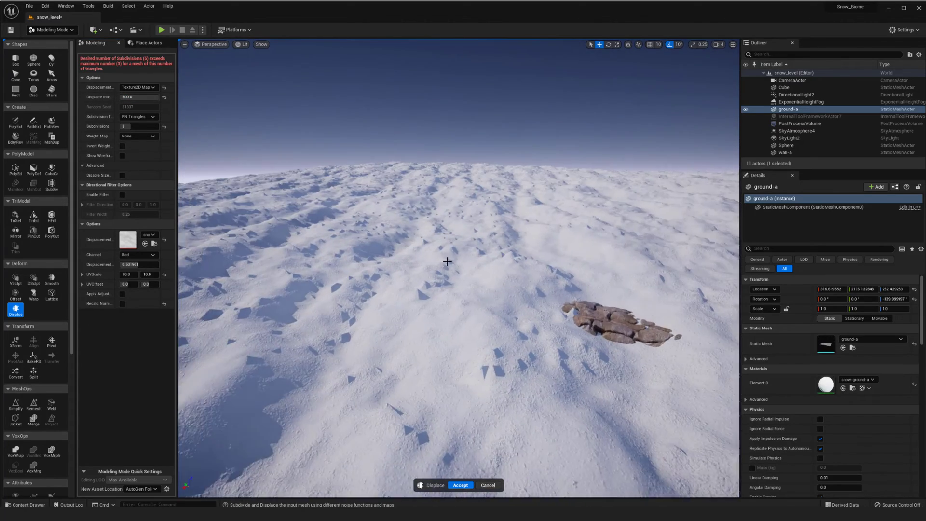
pyautogui.click(138, 97)
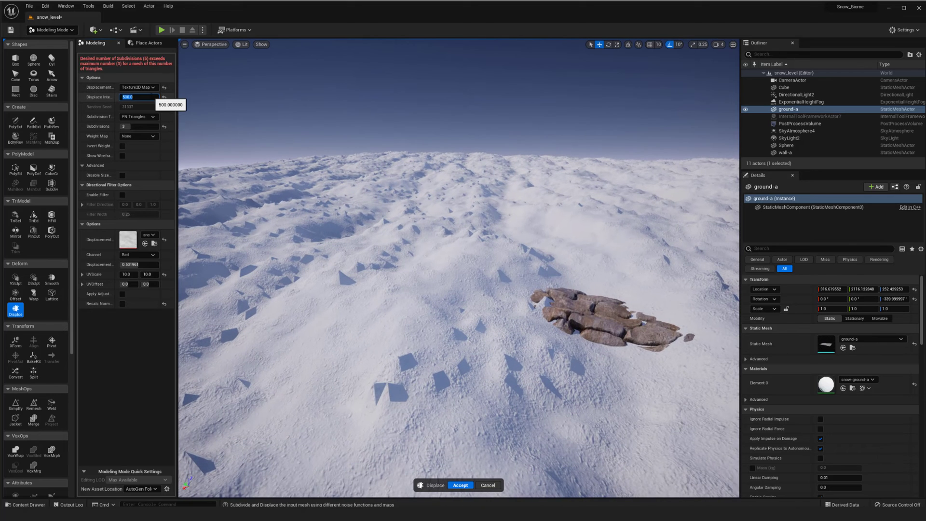
pyautogui.write('100.0')
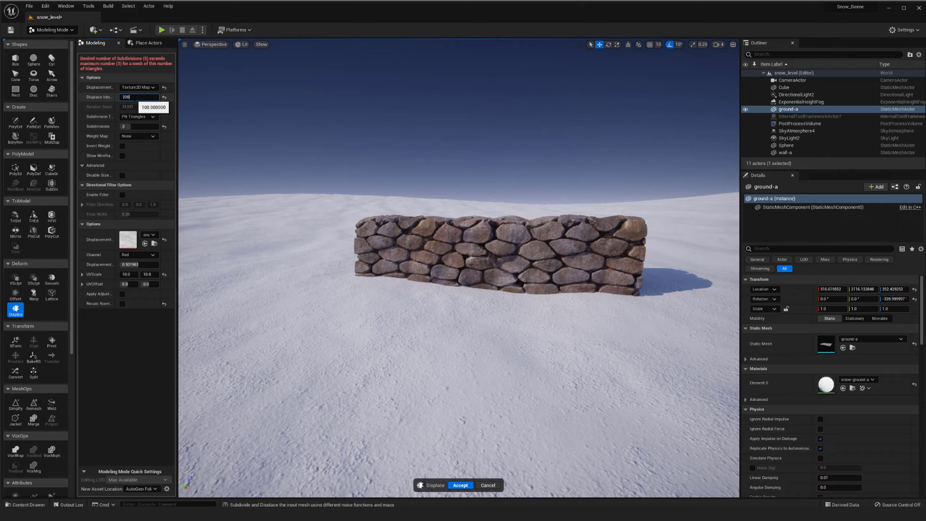
pyautogui.click(138, 97)
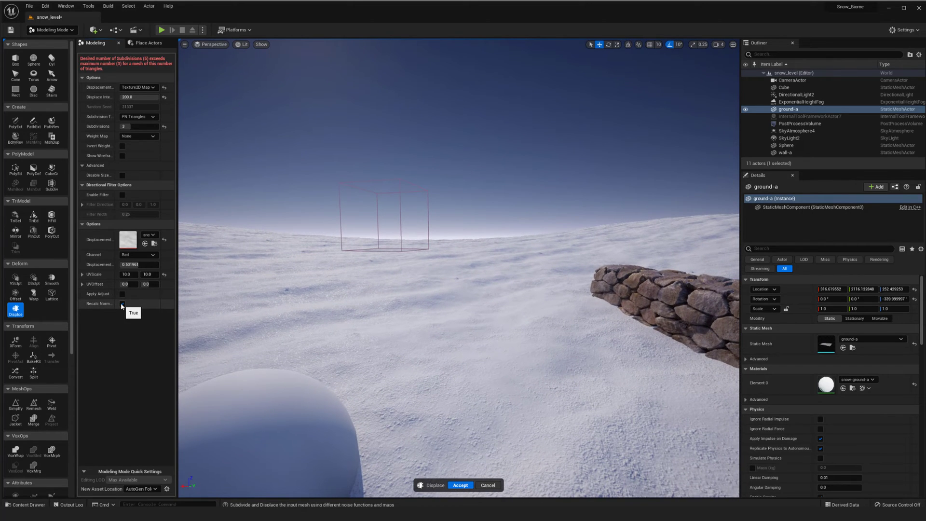
pyautogui.click(121, 303)
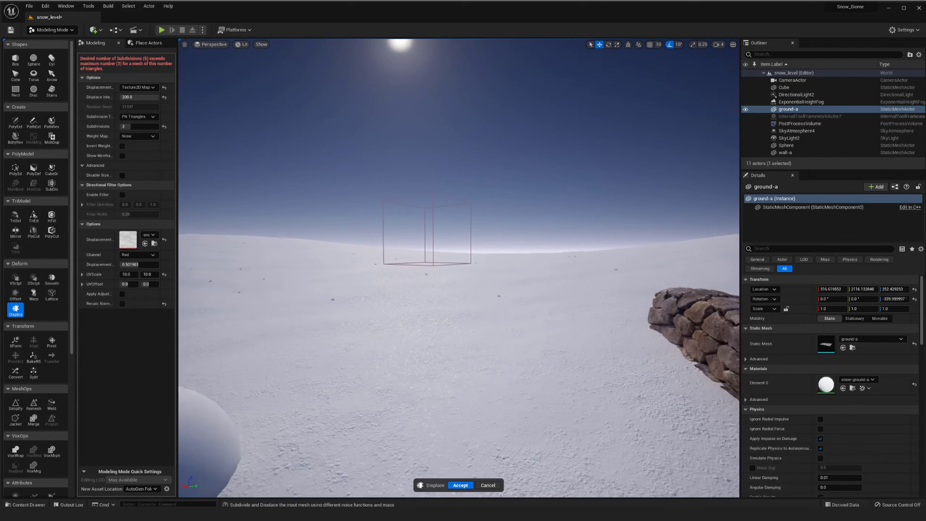
pyautogui.click(122, 303)
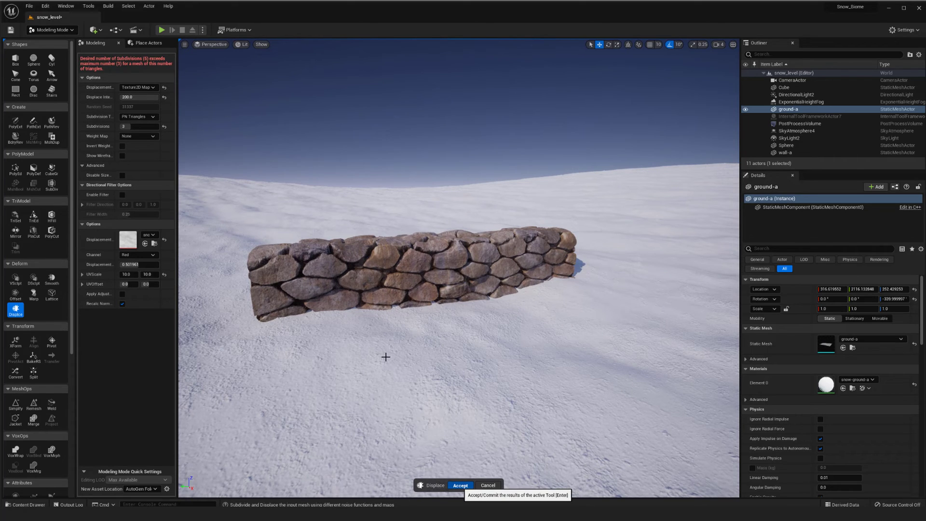
pyautogui.moveTo(560, 428)
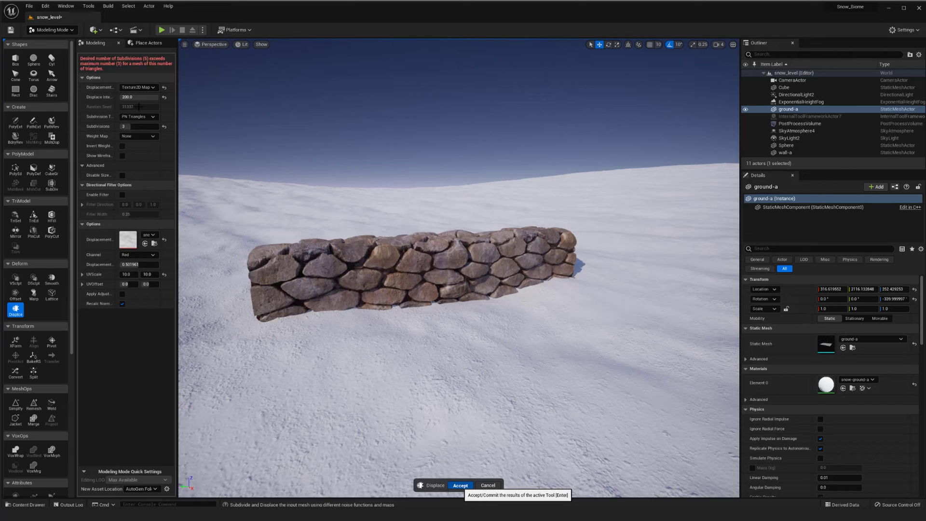
# Step: Accept the snow displacement and let the ground-a mesh finish rebuilding
pyautogui.click(460, 485)
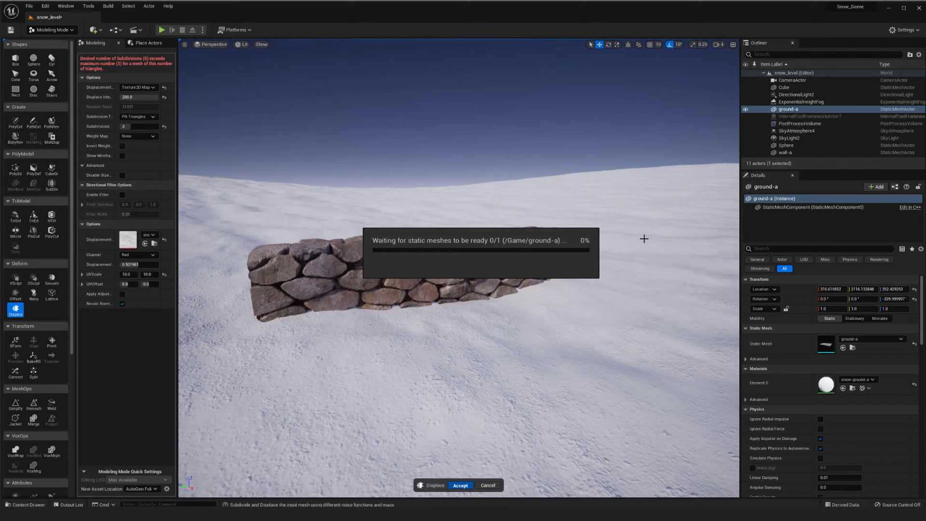
pyautogui.moveTo(618, 263)
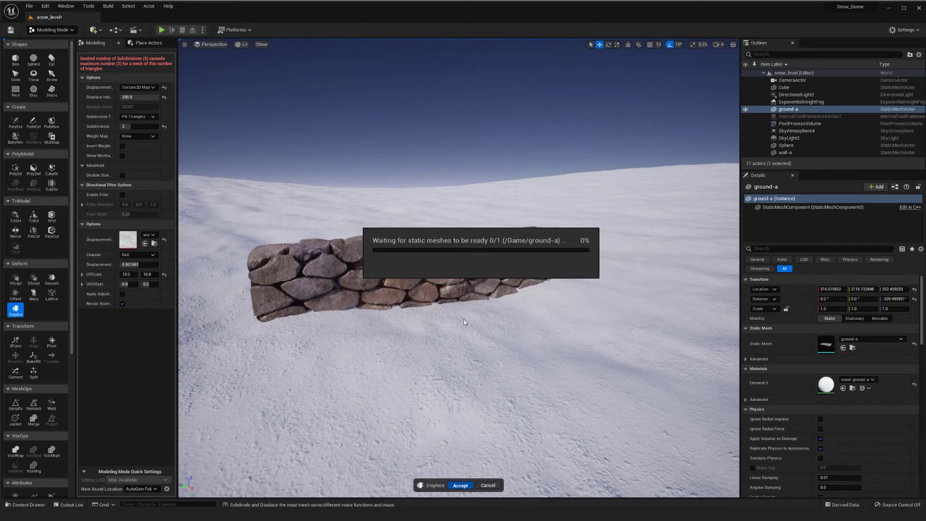
pyautogui.moveTo(473, 316)
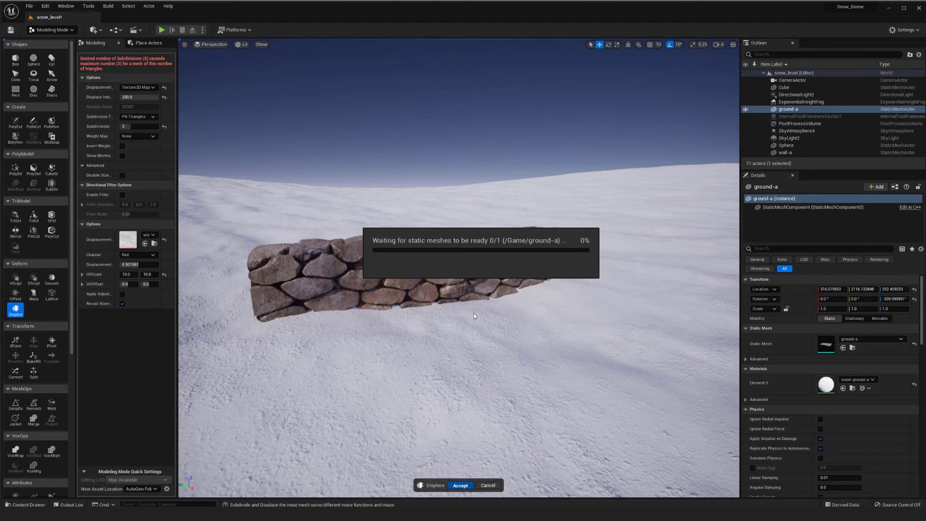
pyautogui.moveTo(371, 307)
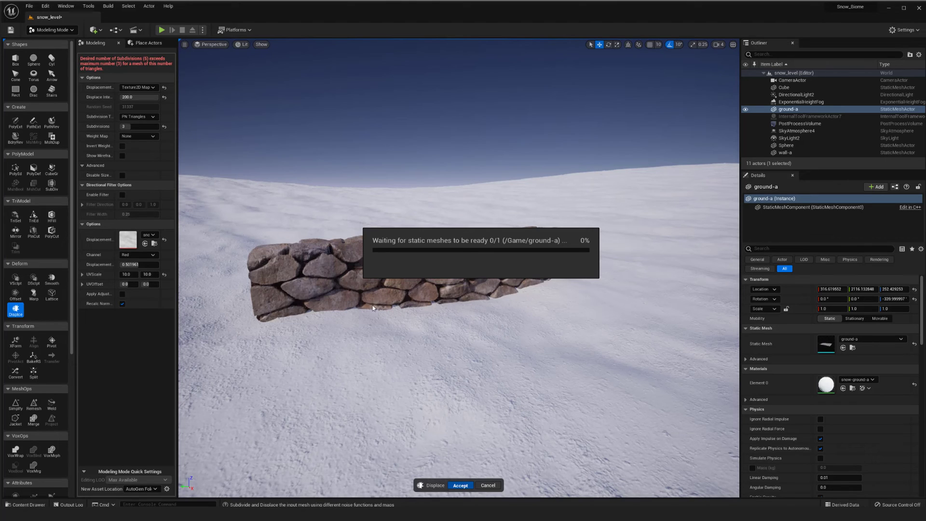
pyautogui.moveTo(372, 300)
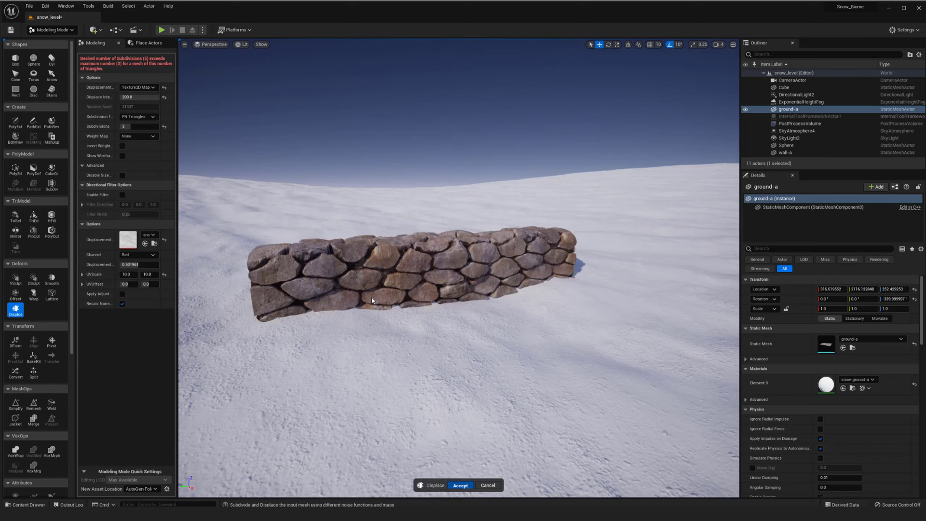
pyautogui.click(460, 484)
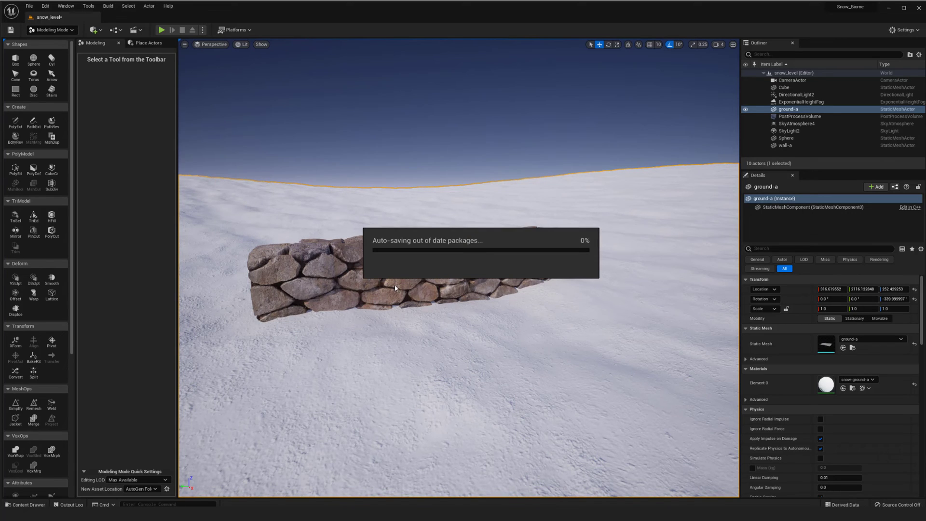
pyautogui.moveTo(470, 300)
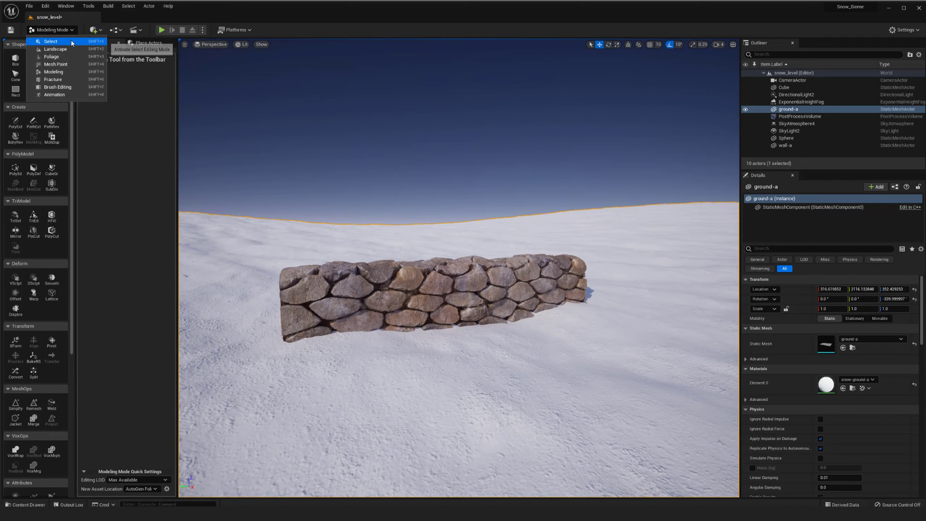
# Step: Return to Select mode, view the displaced cobblestone wall, and reopen the editor modes list
pyautogui.click(50, 41)
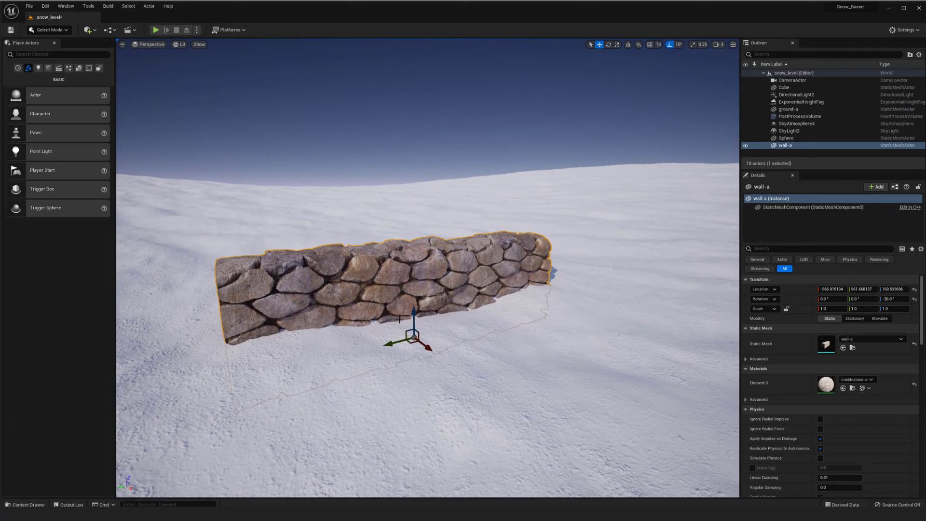
pyautogui.moveTo(413, 313); pyautogui.dragTo(410, 304)
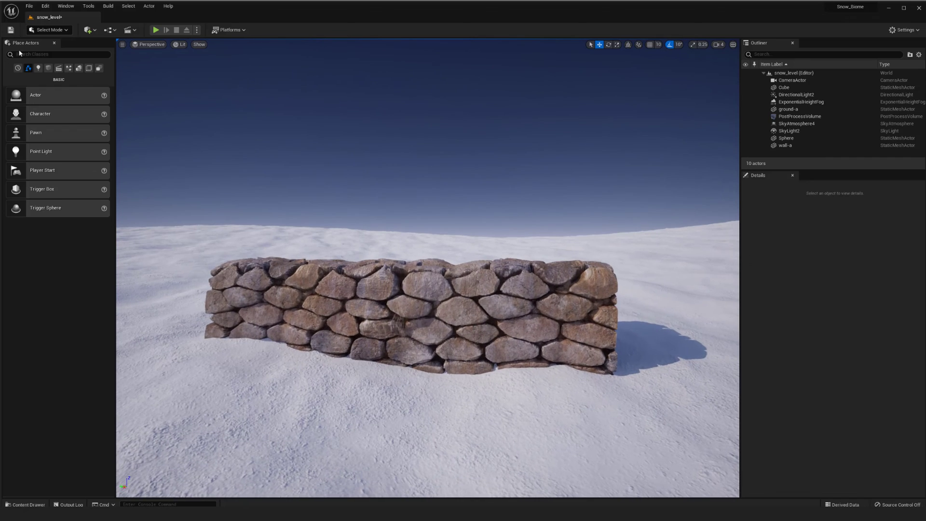
pyautogui.click(47, 29)
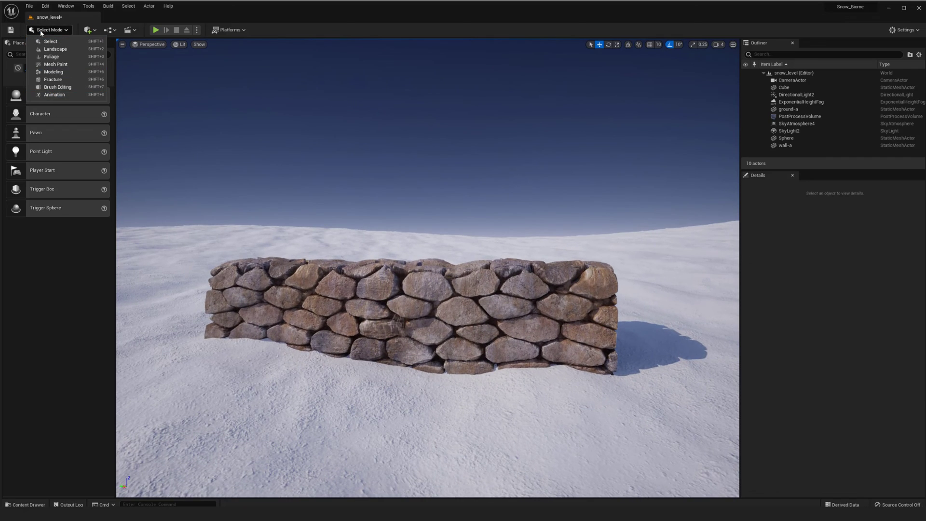